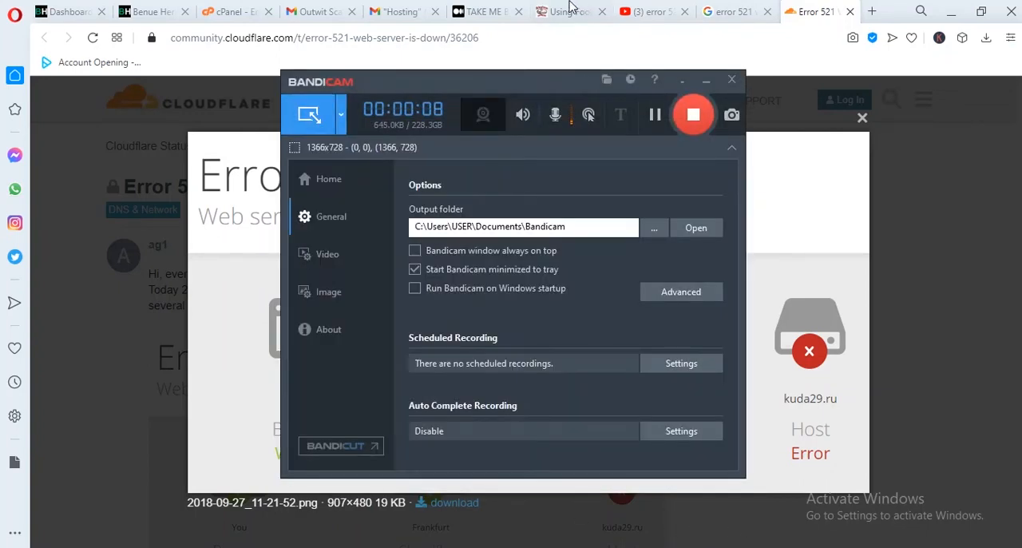
Switch to the browser tab with the Elementor editor for the Benue Heritage page
left_click(730, 80)
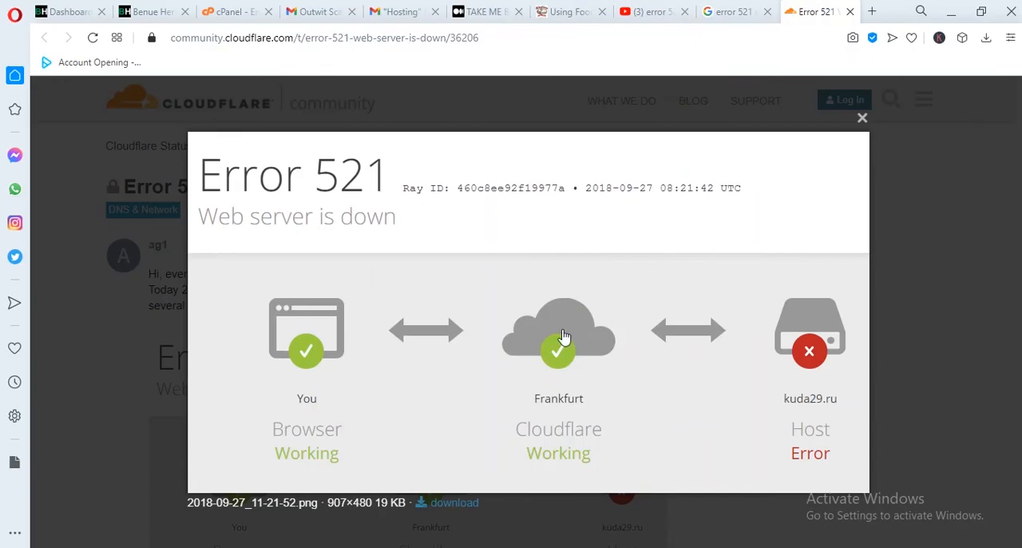
mouse_move(308, 174)
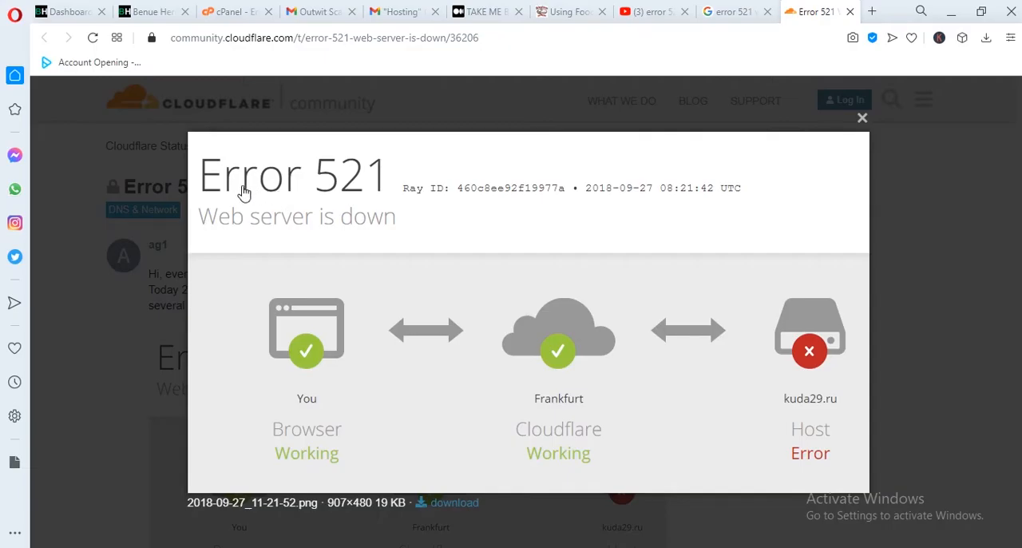
mouse_move(406, 198)
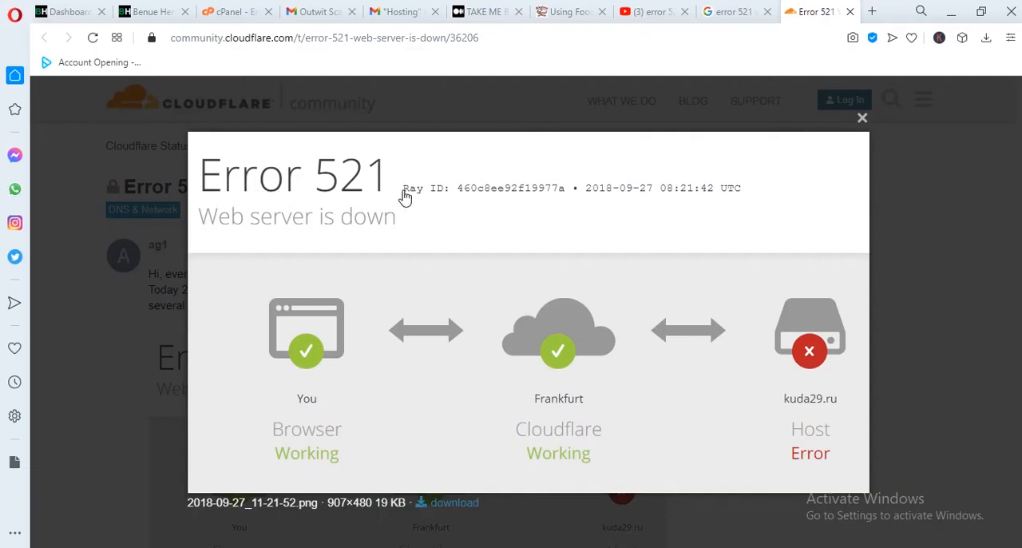
mouse_move(383, 222)
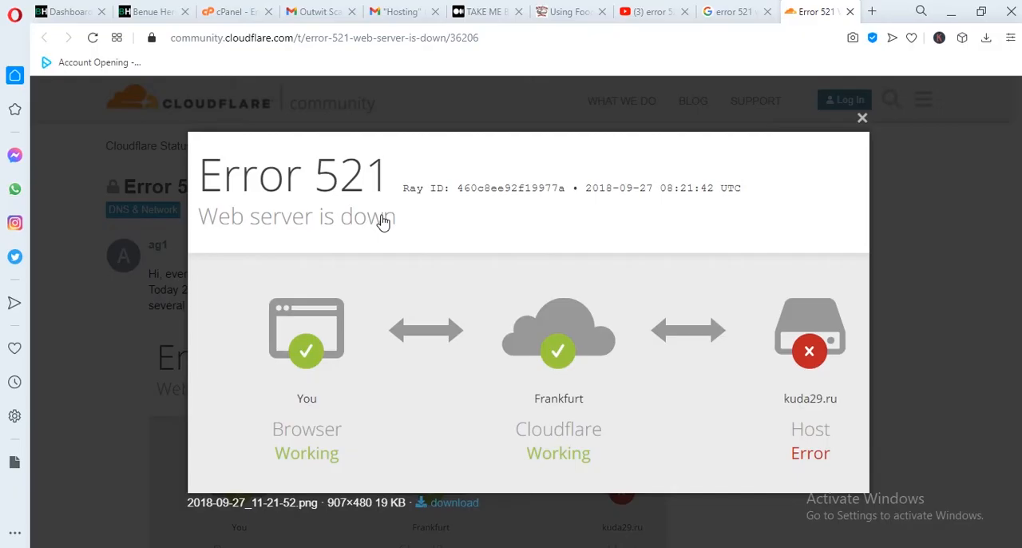
mouse_move(378, 234)
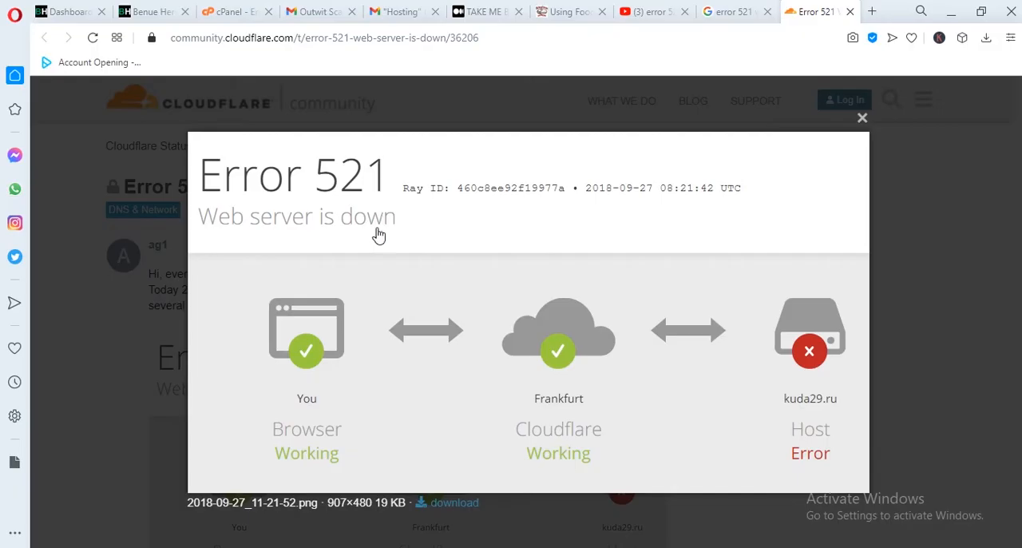
mouse_move(375, 254)
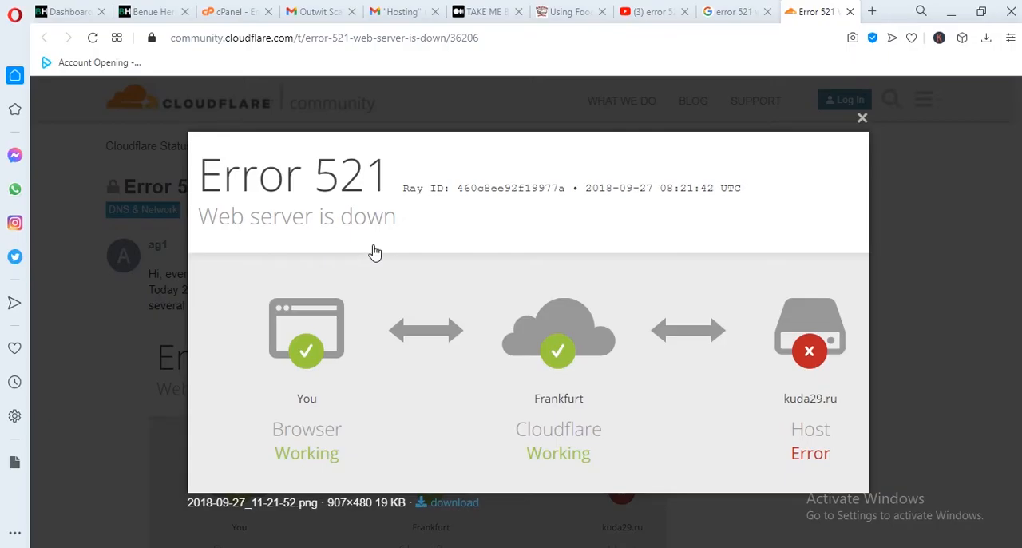
mouse_move(485, 286)
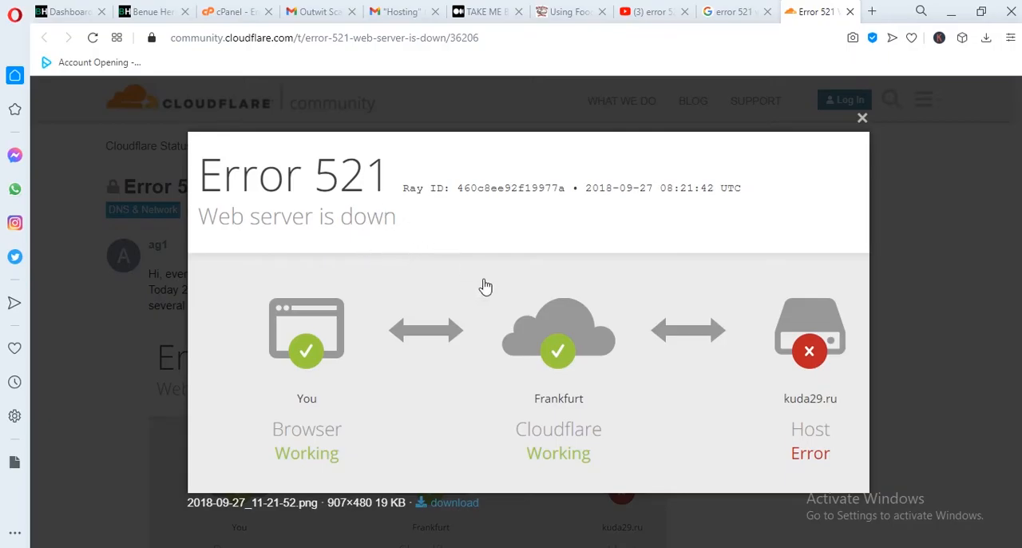
mouse_move(527, 326)
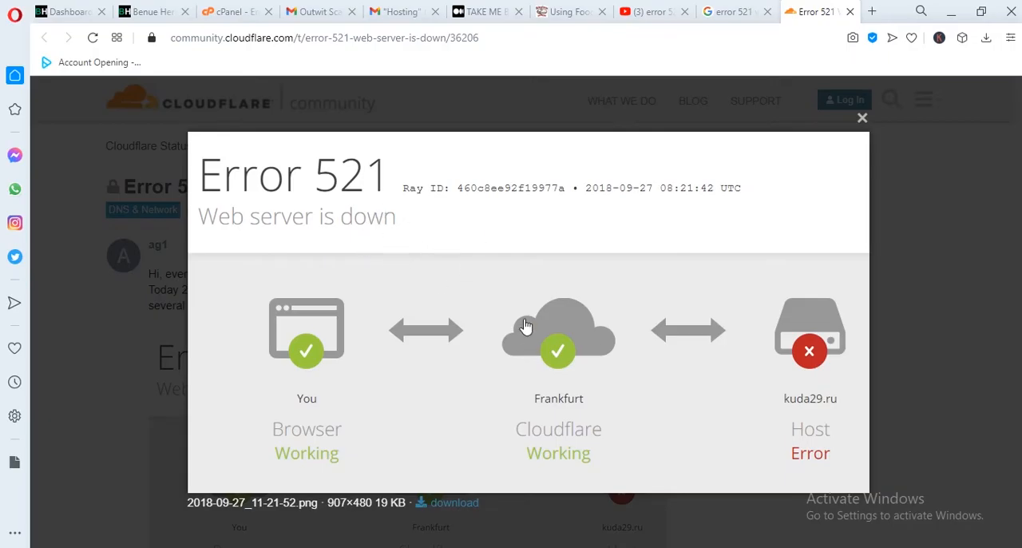
mouse_move(301, 227)
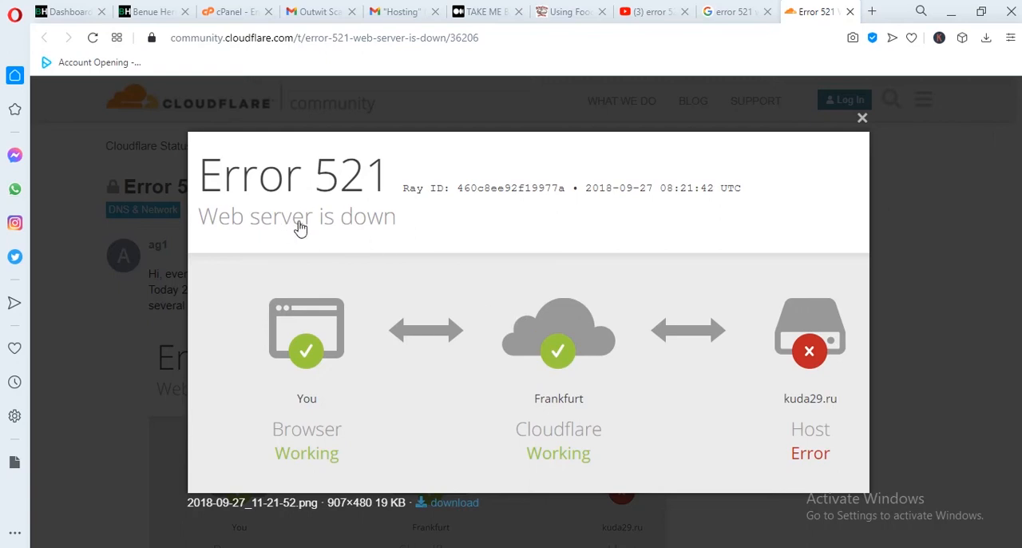
mouse_move(348, 297)
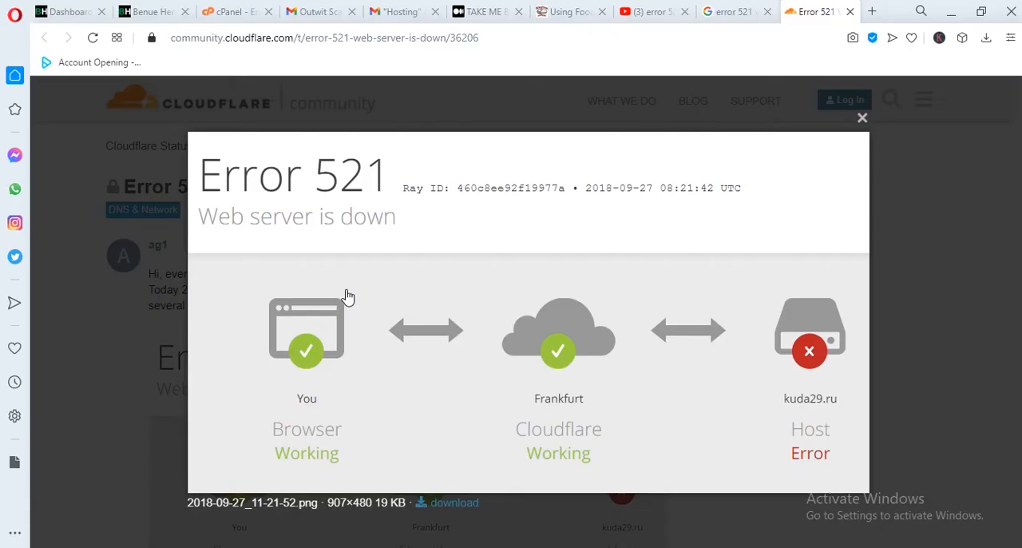
mouse_move(521, 239)
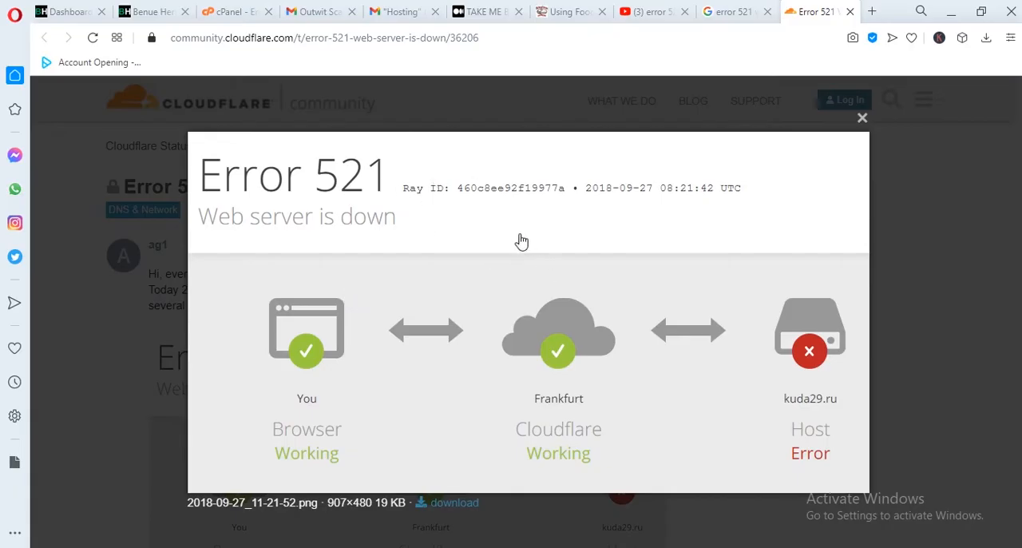
mouse_move(428, 248)
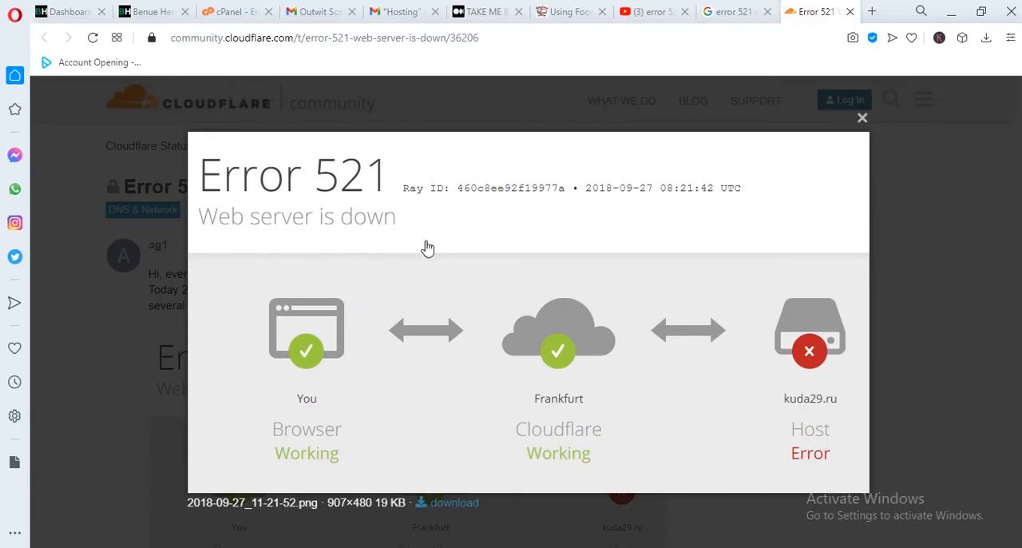
mouse_move(342, 453)
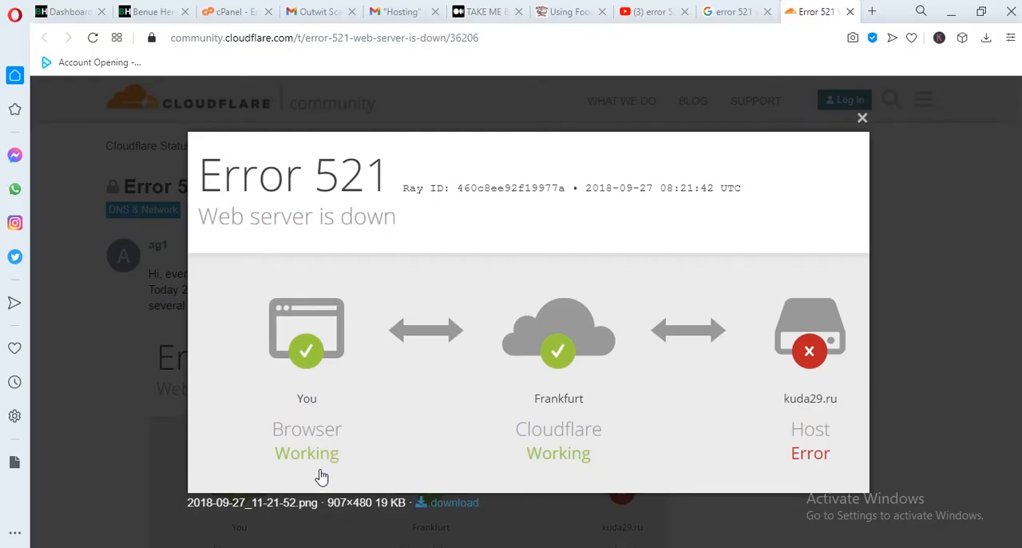
mouse_move(591, 463)
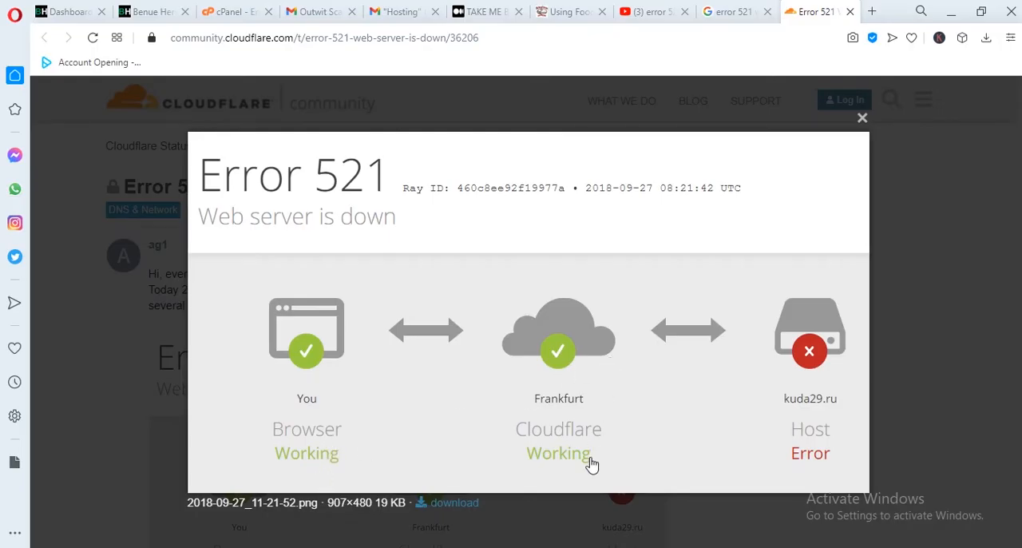
mouse_move(809, 283)
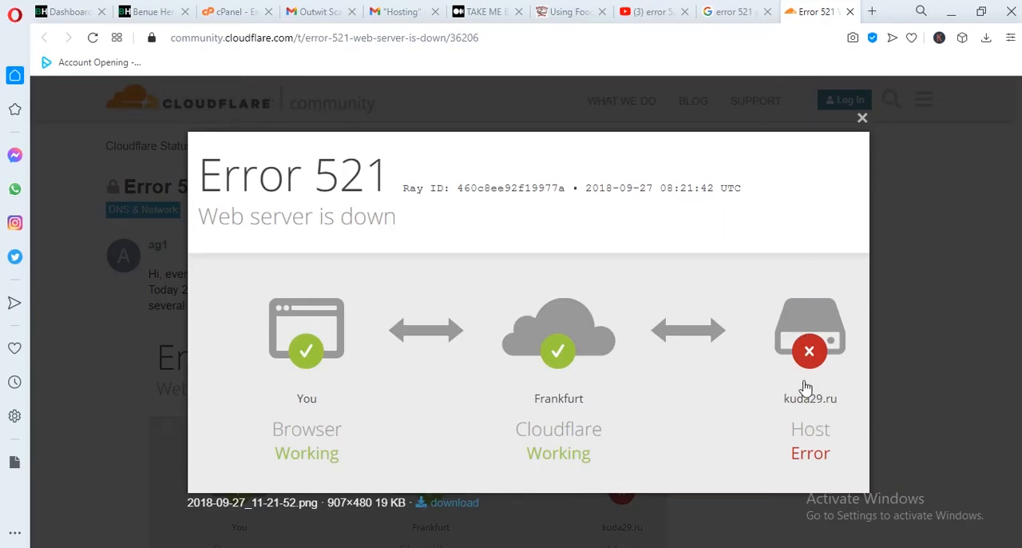
mouse_move(805, 386)
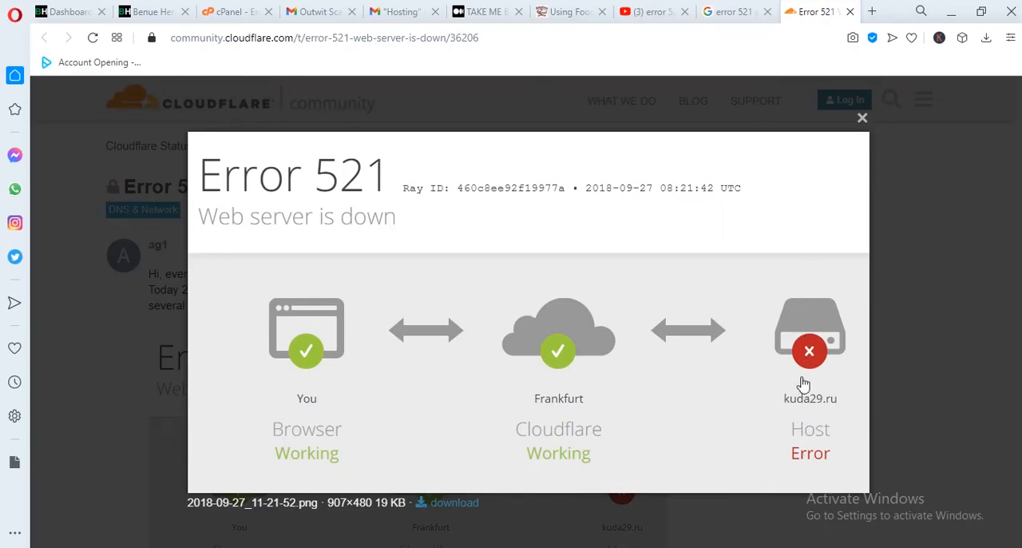
mouse_move(799, 428)
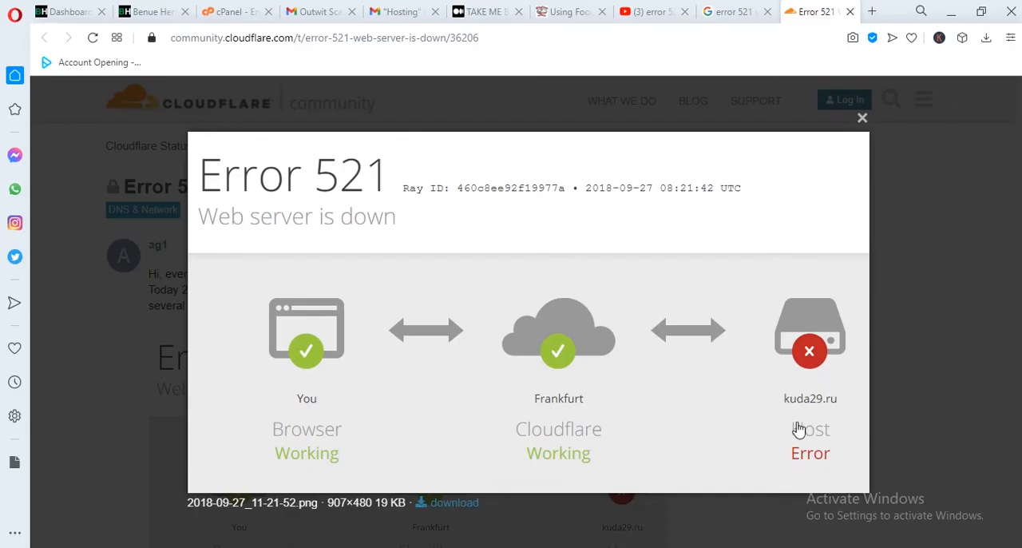
mouse_move(805, 421)
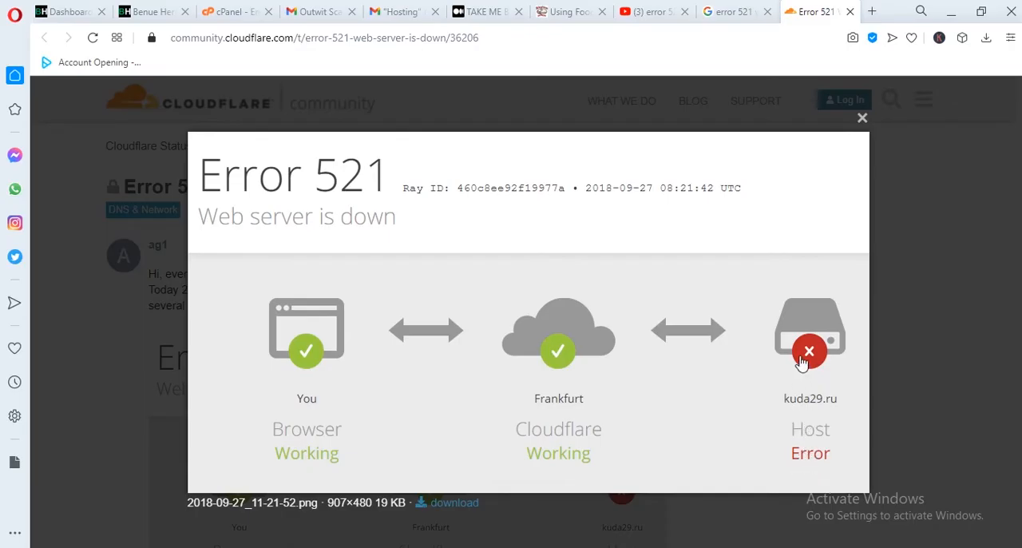
mouse_move(281, 183)
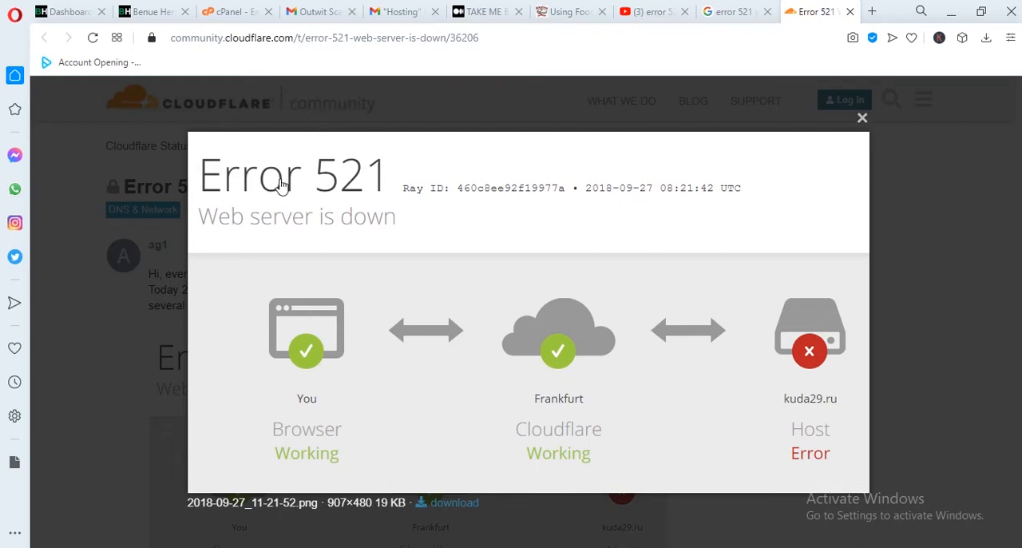
mouse_move(307, 217)
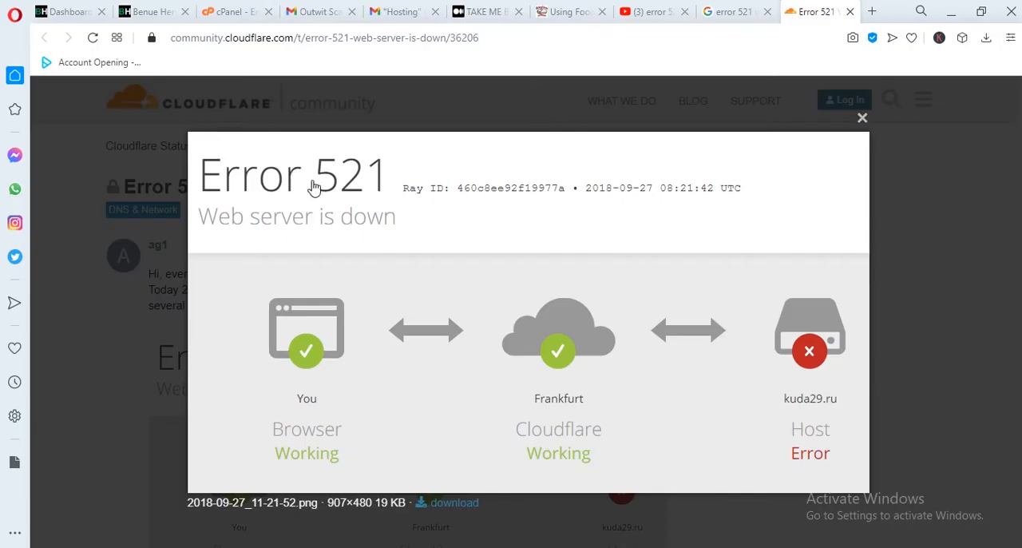
mouse_move(790, 428)
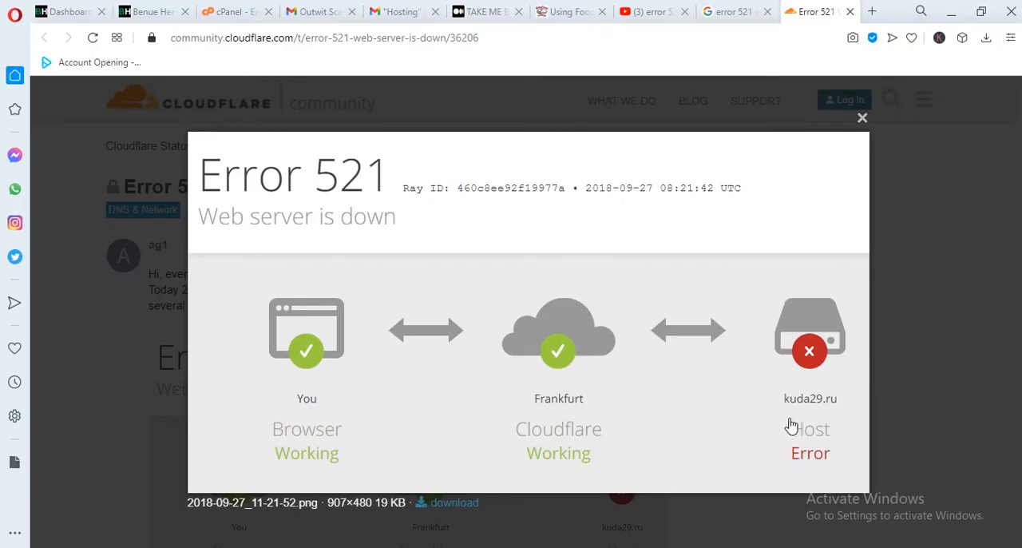
mouse_move(791, 422)
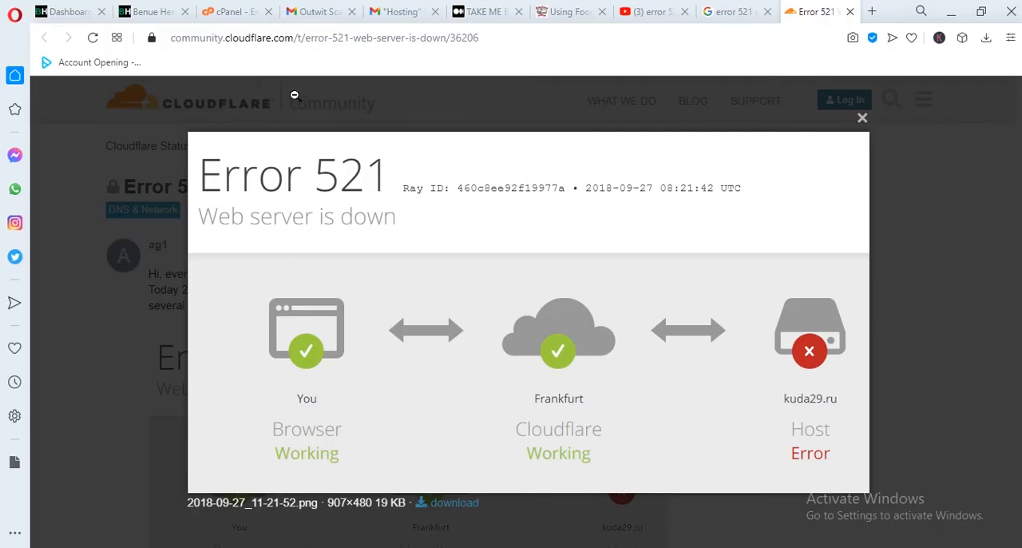
mouse_move(595, 285)
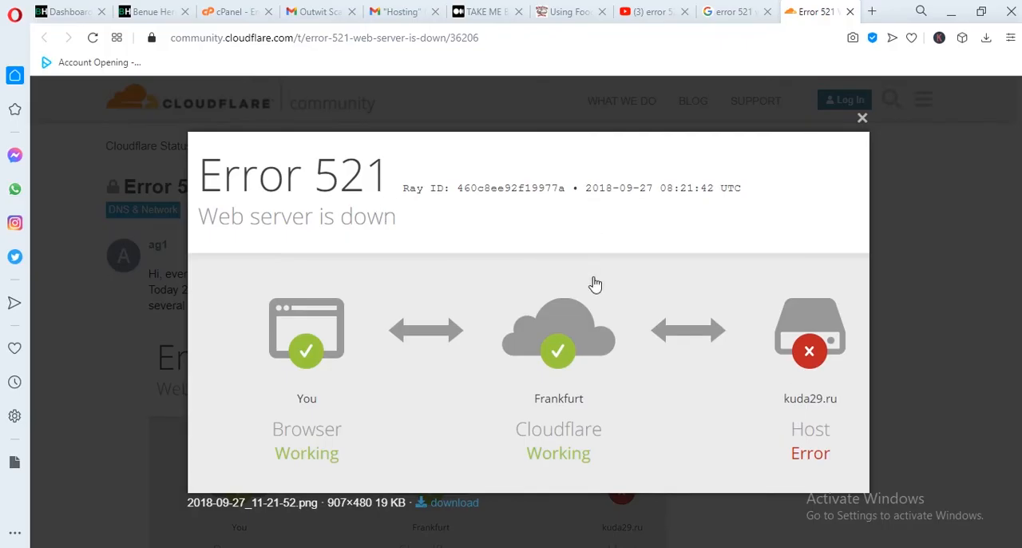
mouse_move(616, 284)
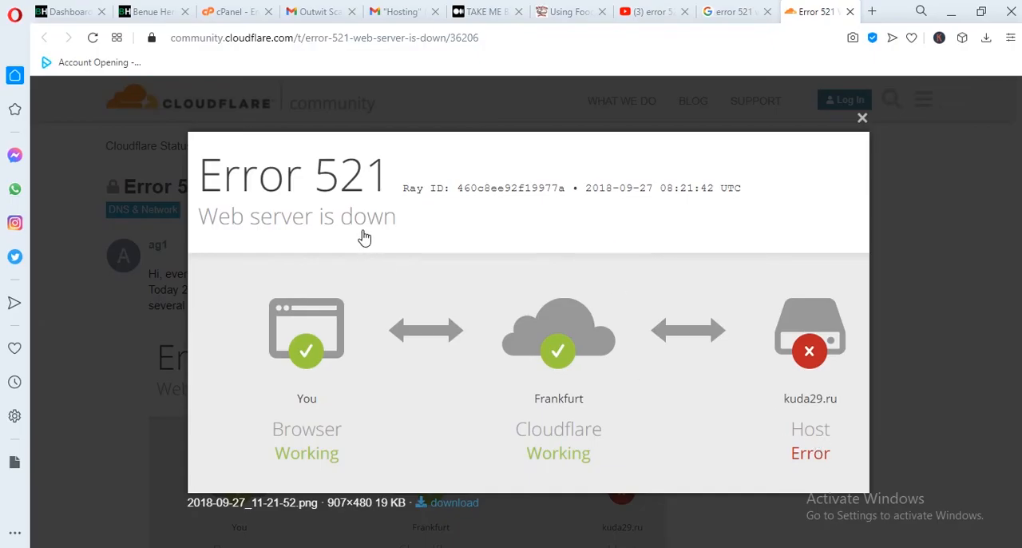
mouse_move(792, 416)
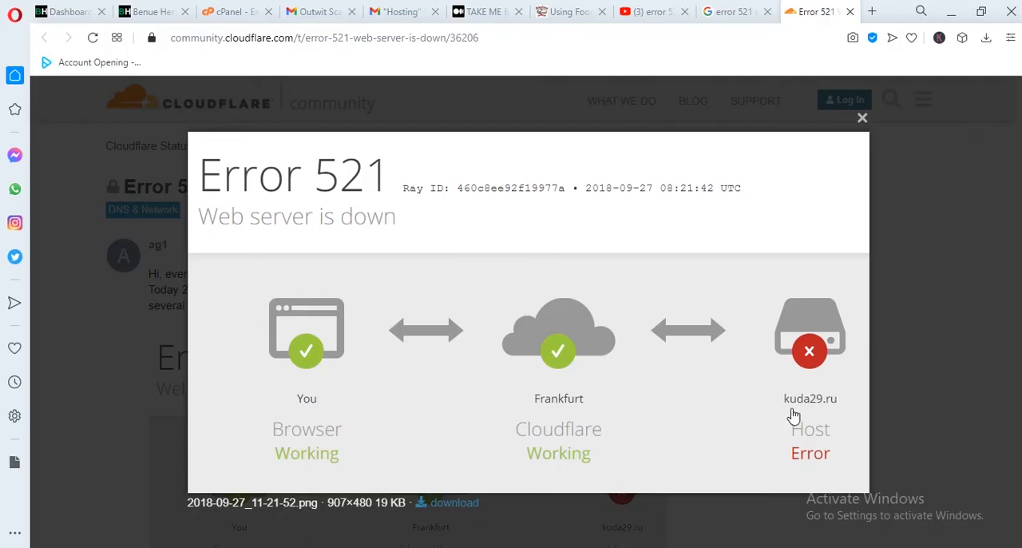
mouse_move(546, 402)
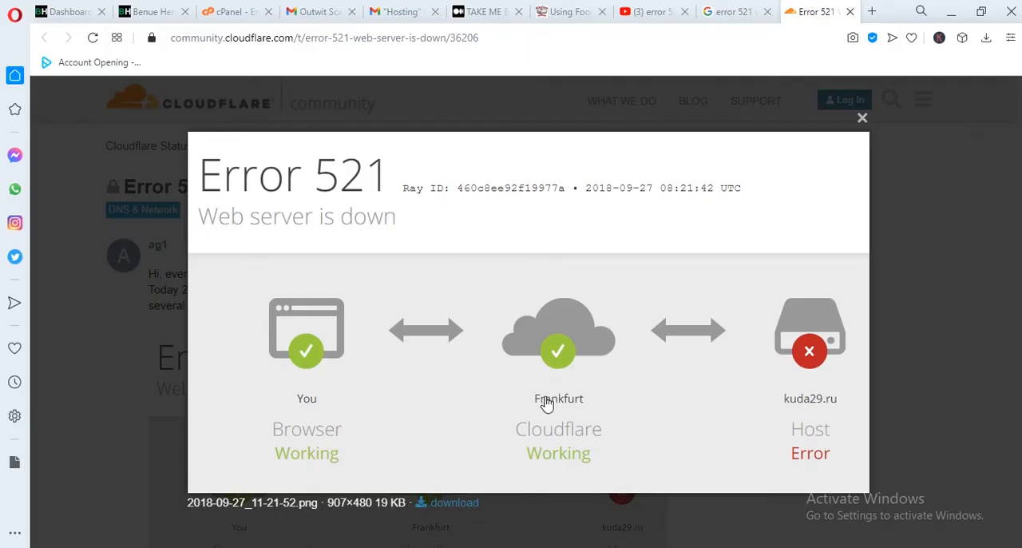
mouse_move(567, 403)
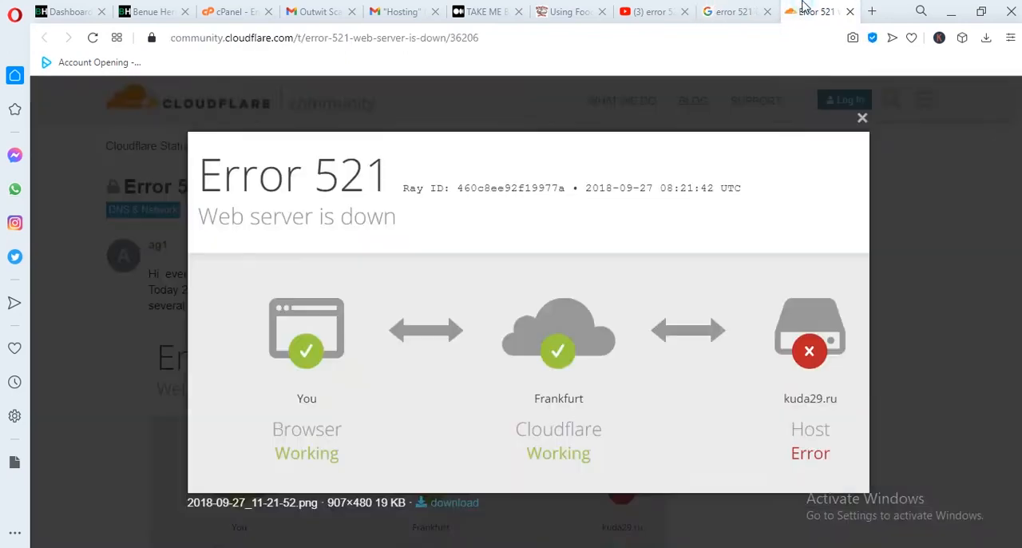
left_click(850, 12)
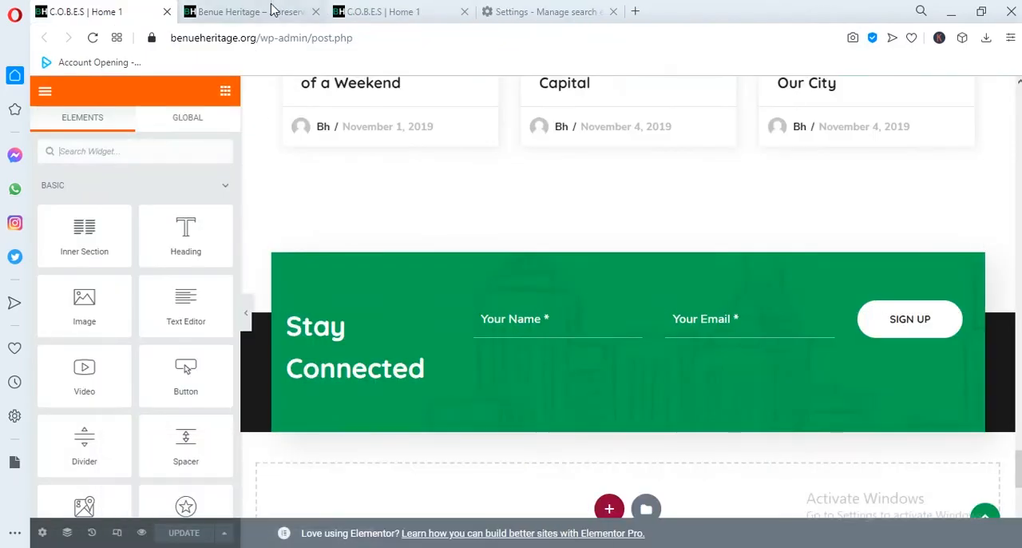
Leave the search engines list and return to Opera's main Settings page
left_click(550, 11)
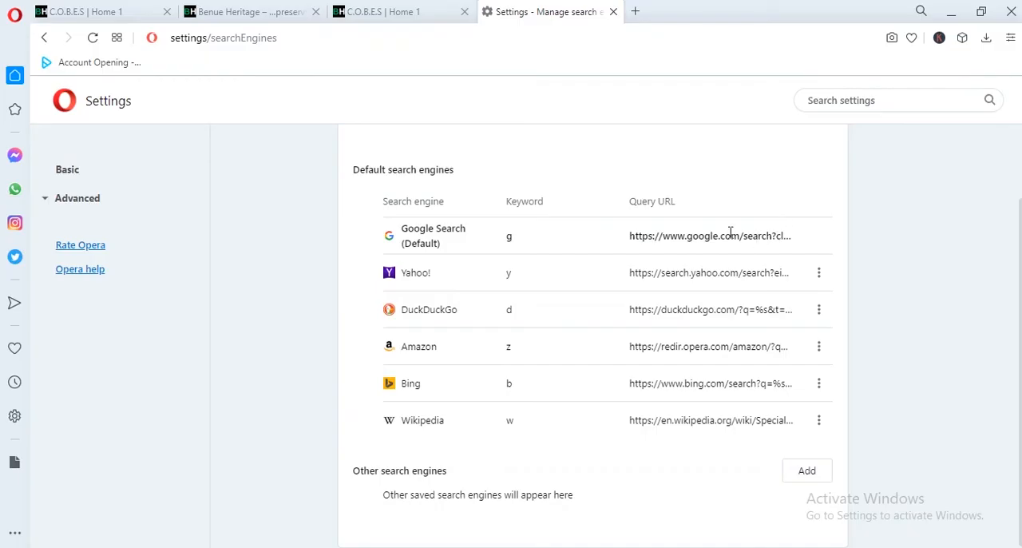
mouse_move(710, 339)
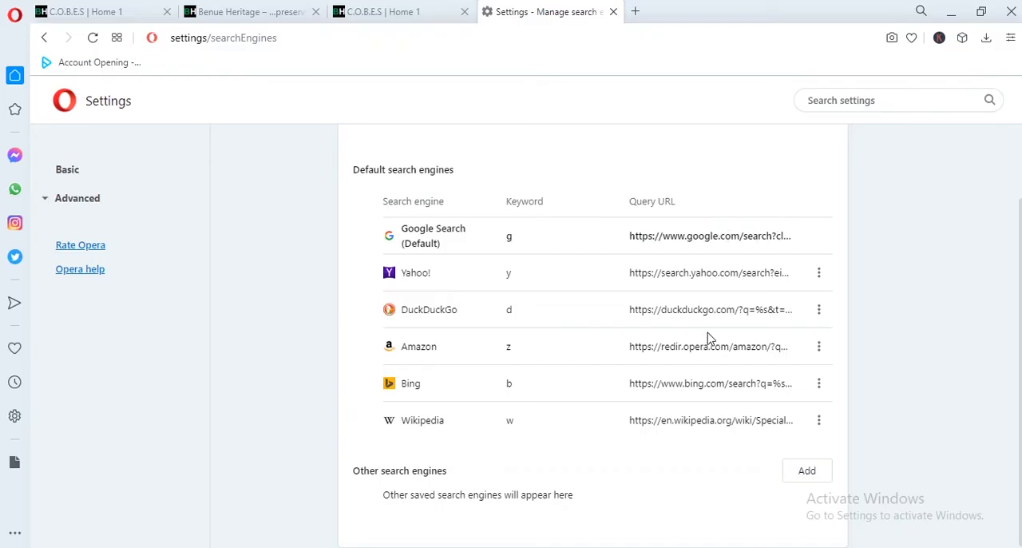
mouse_move(403, 182)
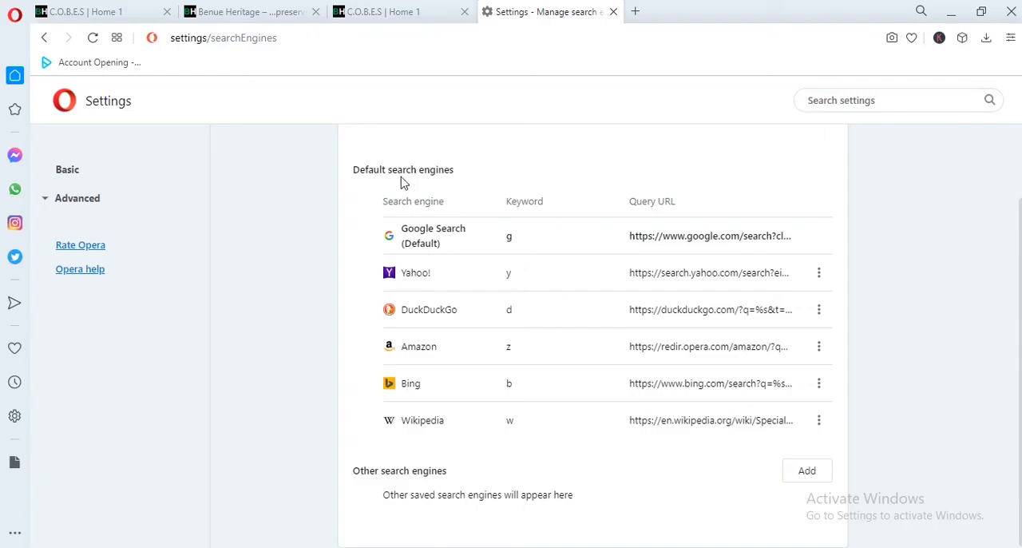
mouse_move(387, 205)
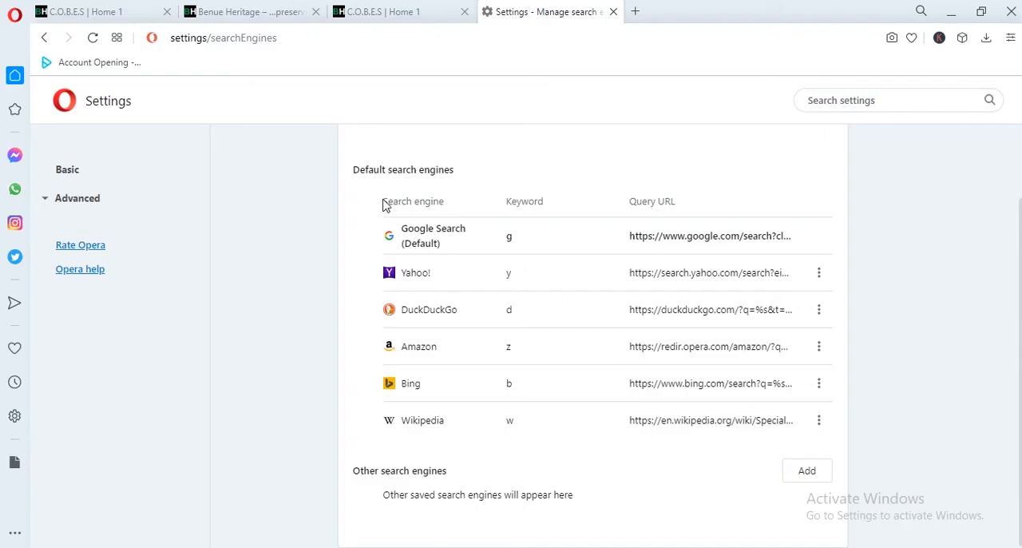
double_click(412, 201)
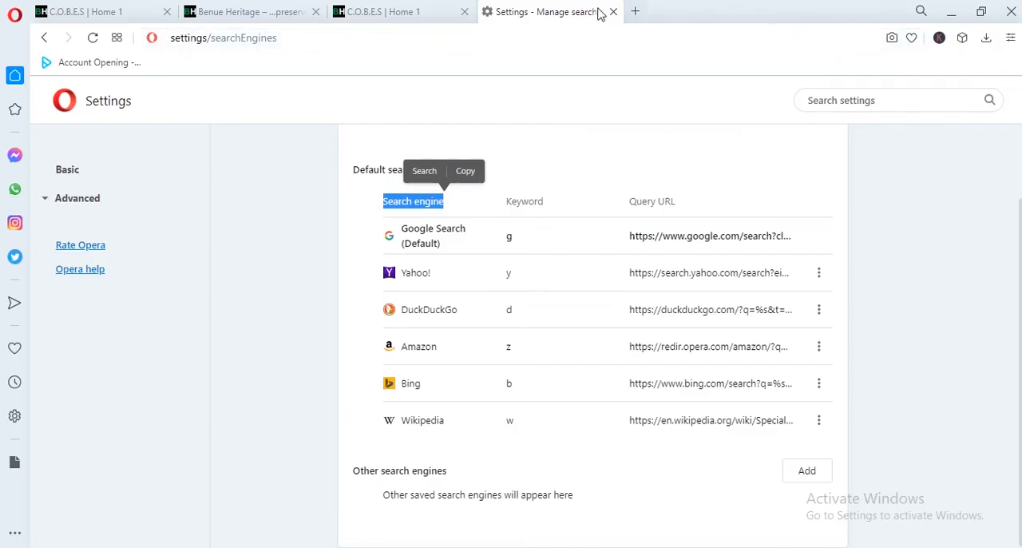
mouse_move(613, 11)
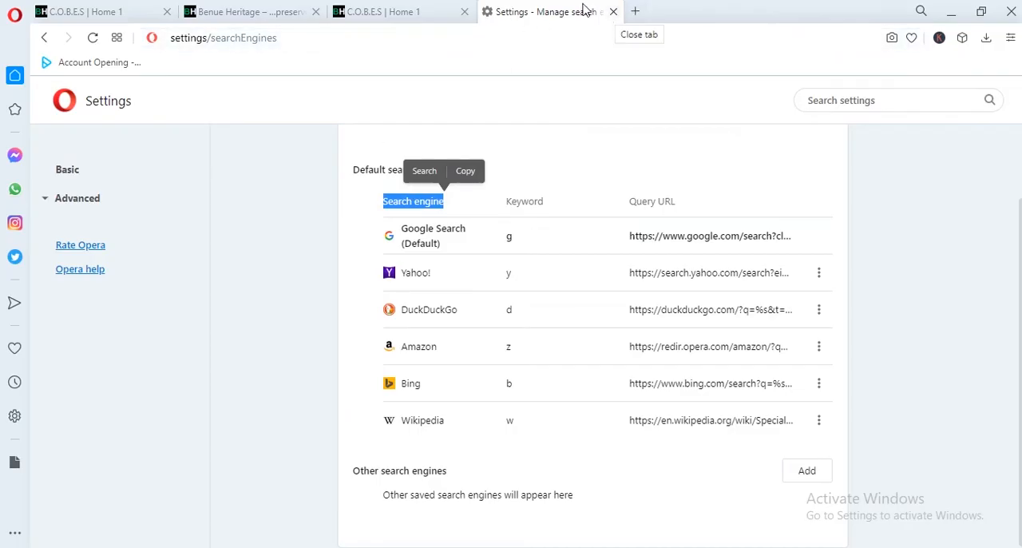
mouse_move(13, 13)
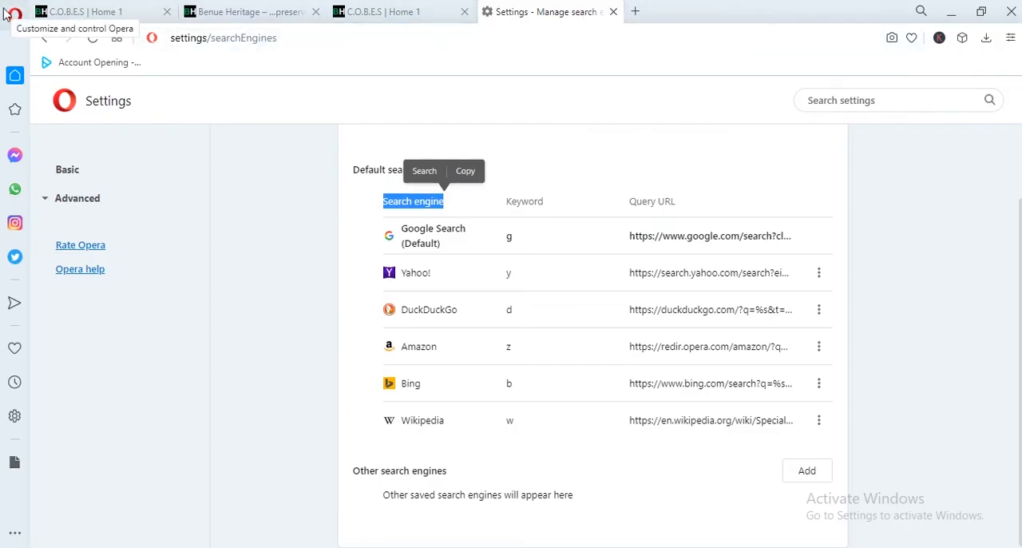
left_click(15, 14)
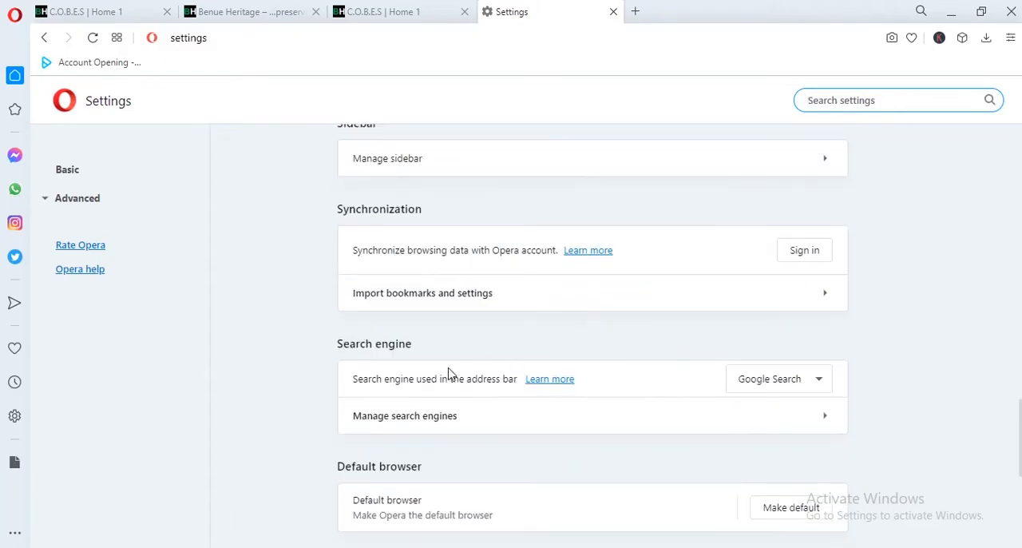
double_click(373, 343)
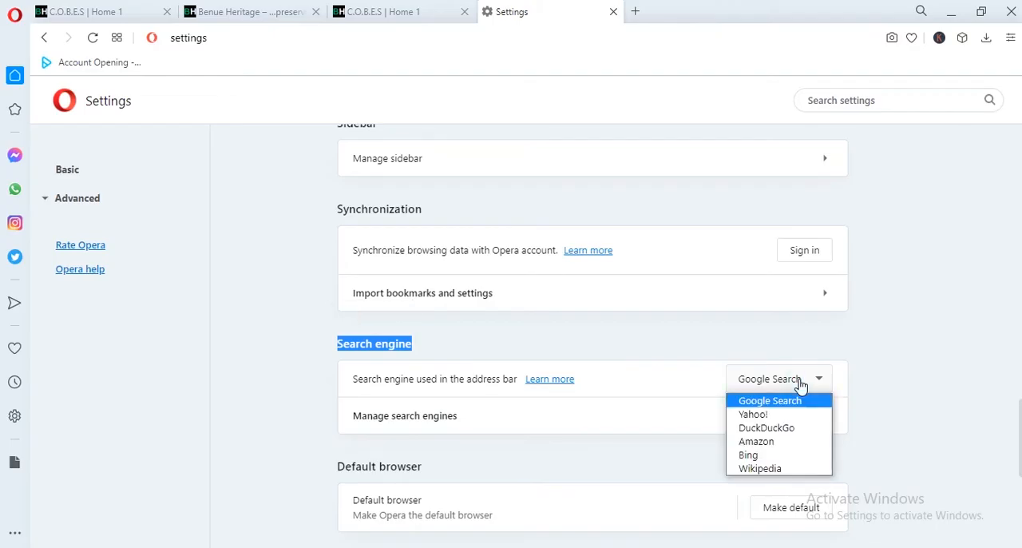
left_click(753, 414)
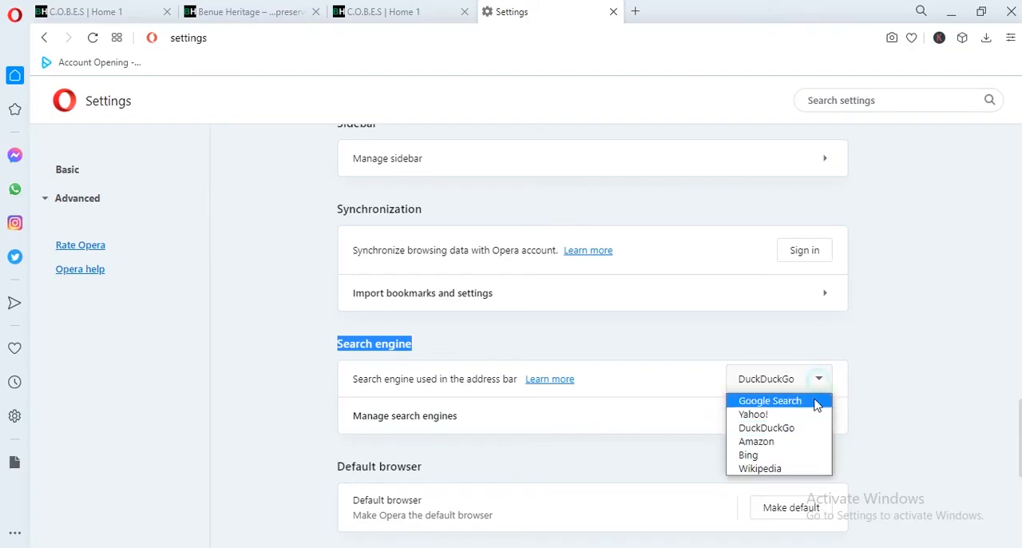
left_click(755, 441)
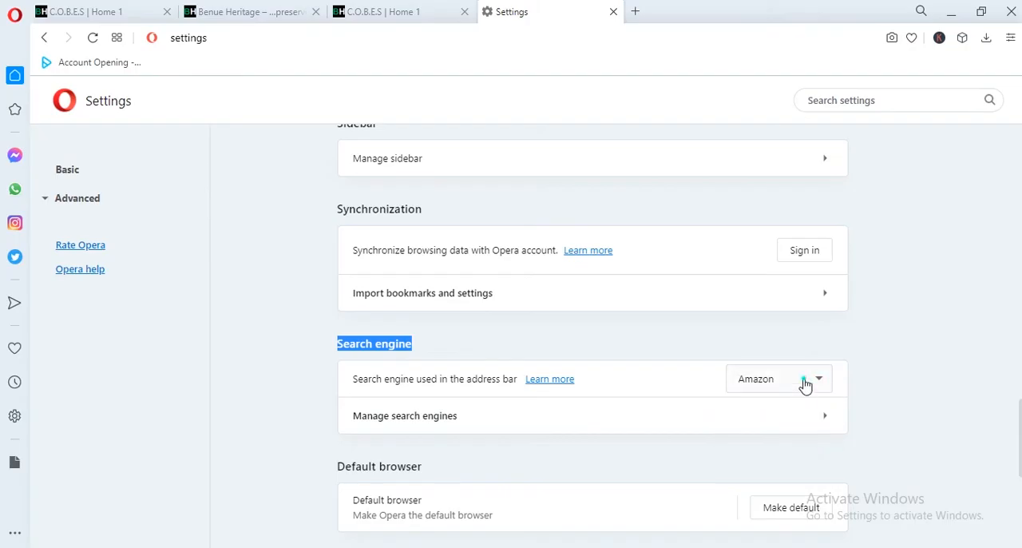
left_click(818, 379)
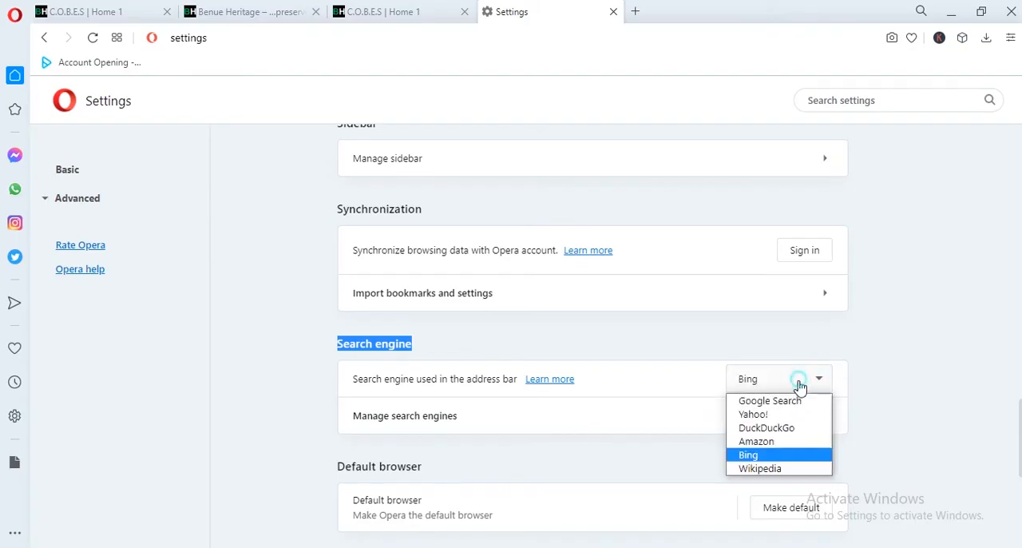
left_click(760, 468)
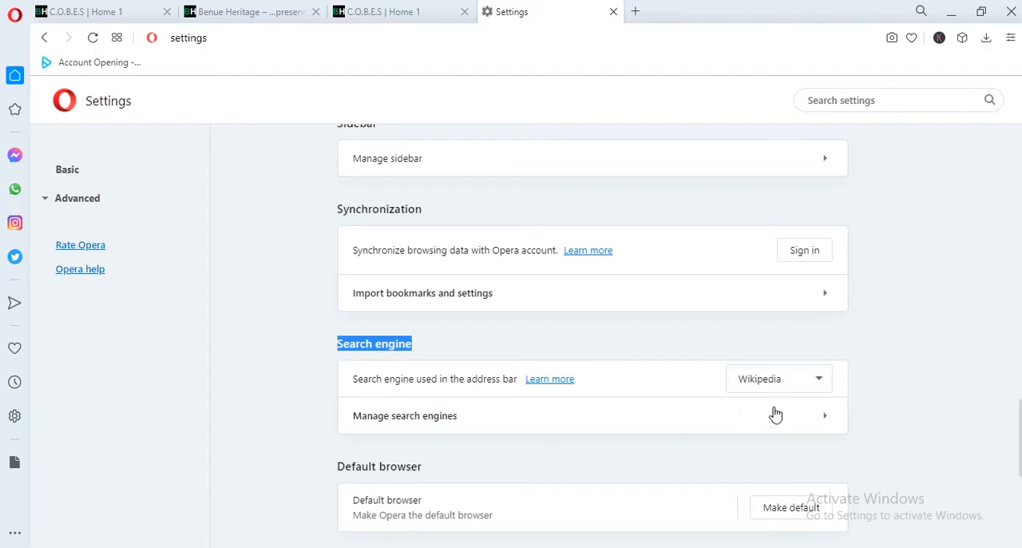
left_click(778, 378)
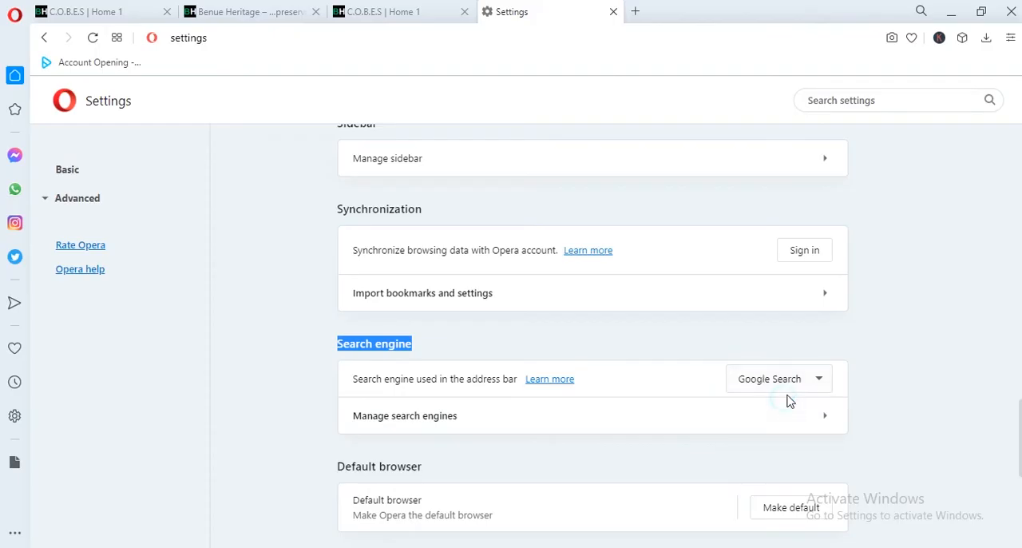
mouse_move(791, 398)
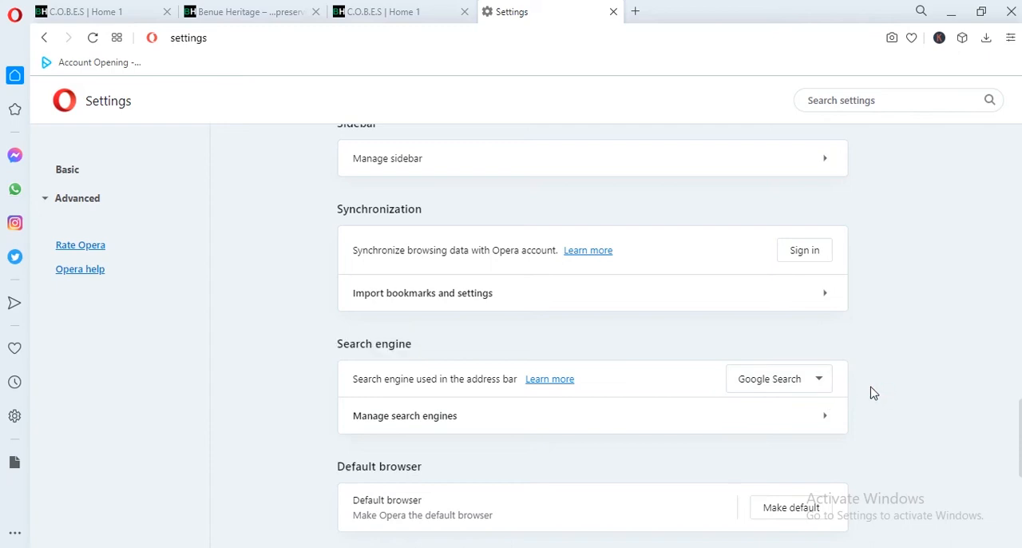
scroll("down", 3)
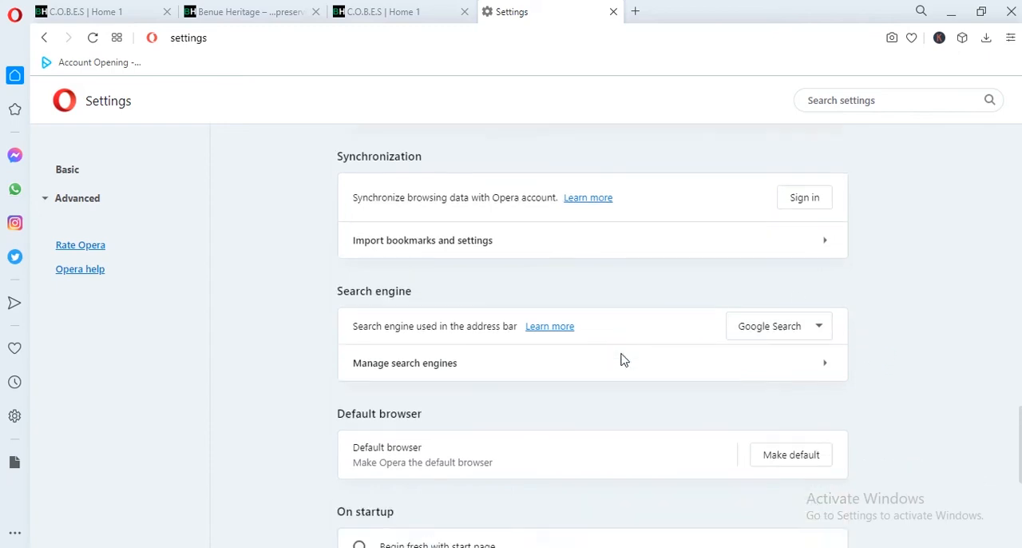
scroll("down", 3)
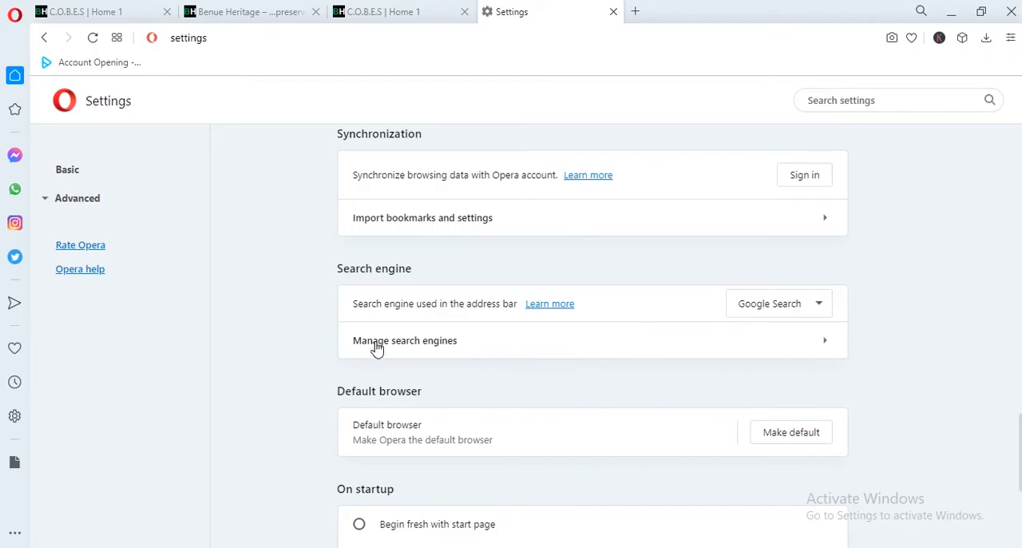
Open Manage search engines listing Google Search, Yahoo!, DuckDuckGo, Amazon, Bing and Wikipedia
left_click(405, 341)
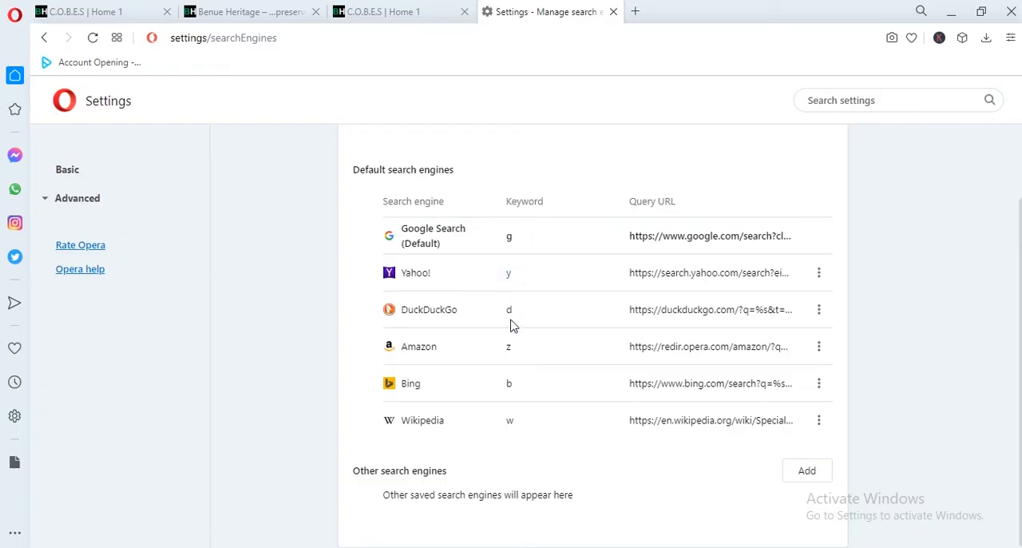
mouse_move(515, 377)
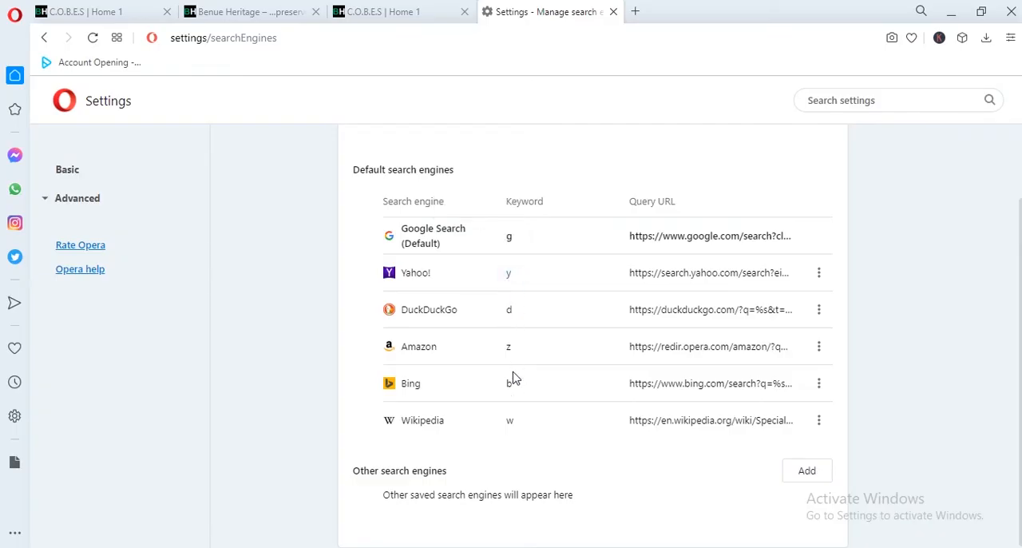
mouse_move(497, 396)
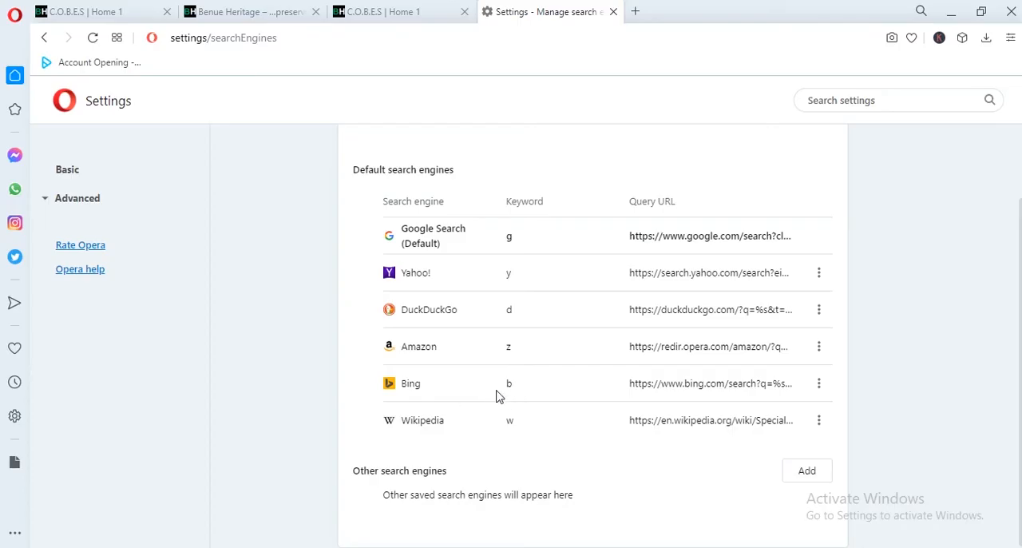
mouse_move(524, 422)
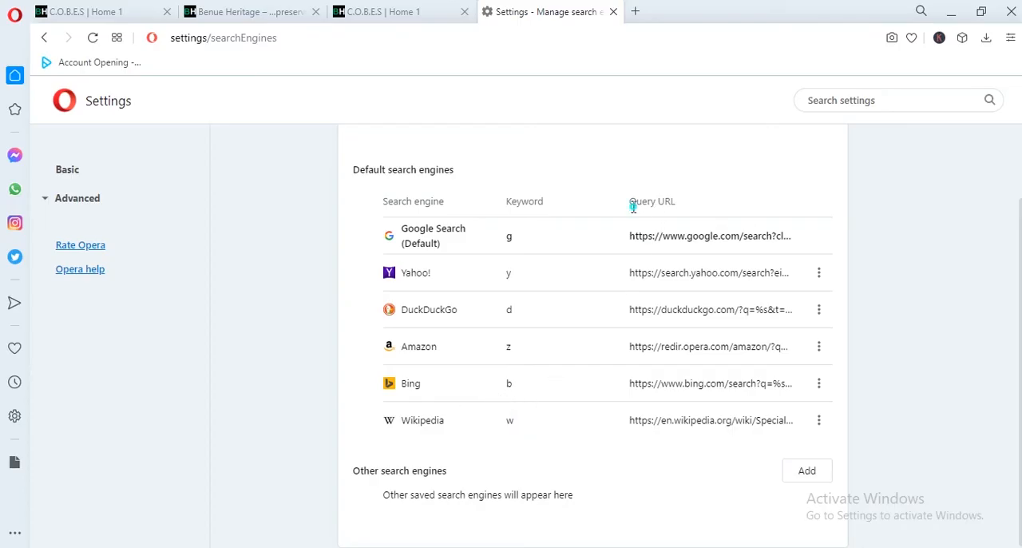
double_click(433, 229)
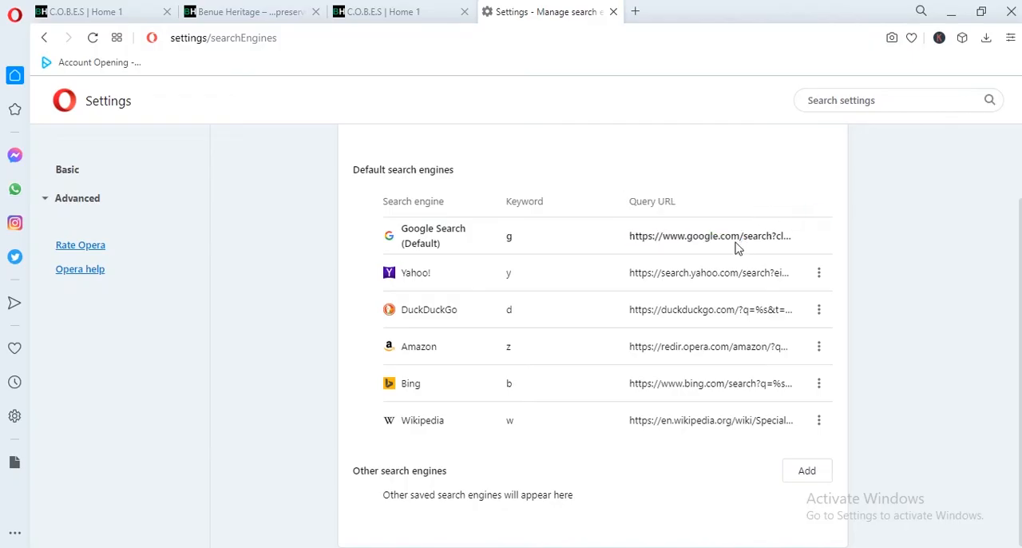
double_click(763, 237)
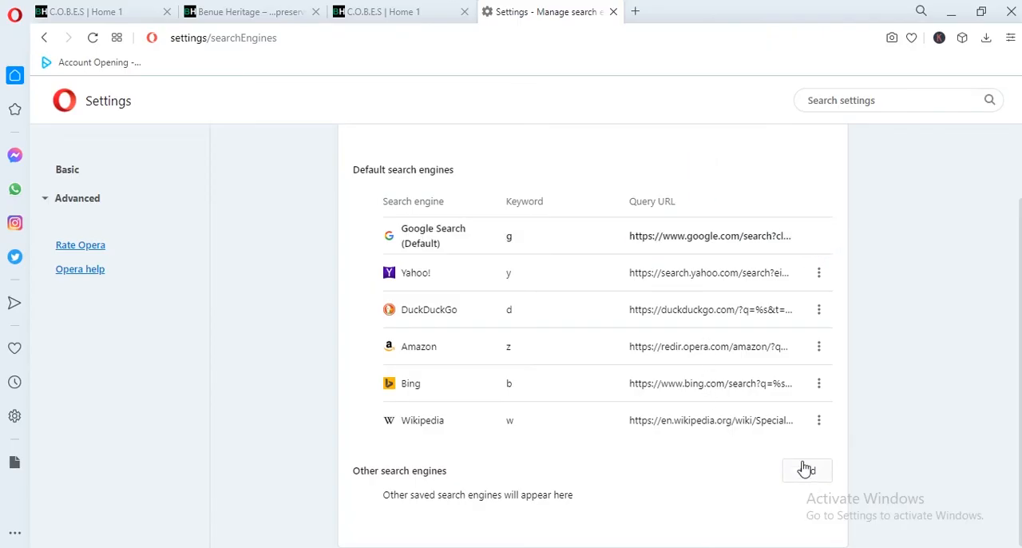
Start adding a custom search engine named Google with keyword google
left_click(806, 469)
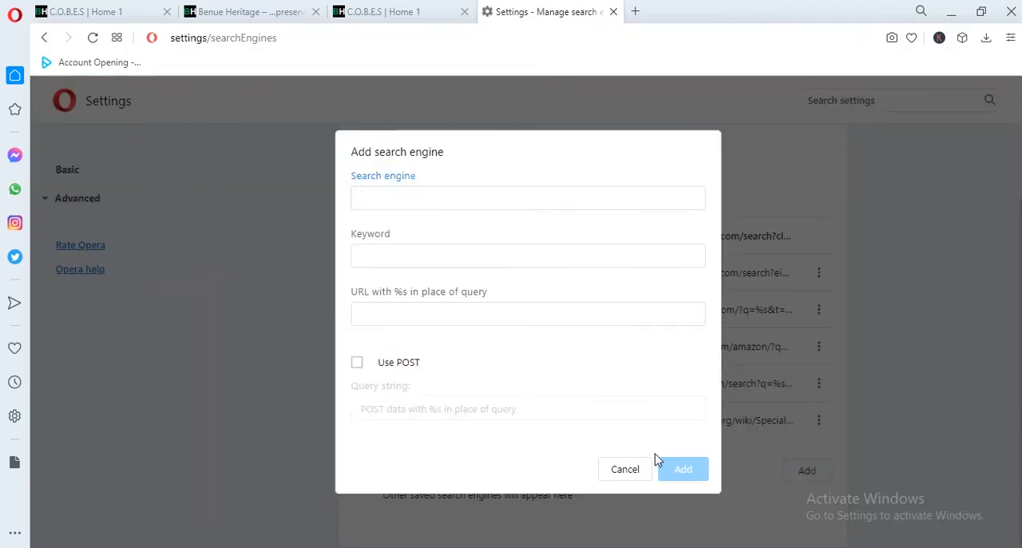
mouse_move(530, 294)
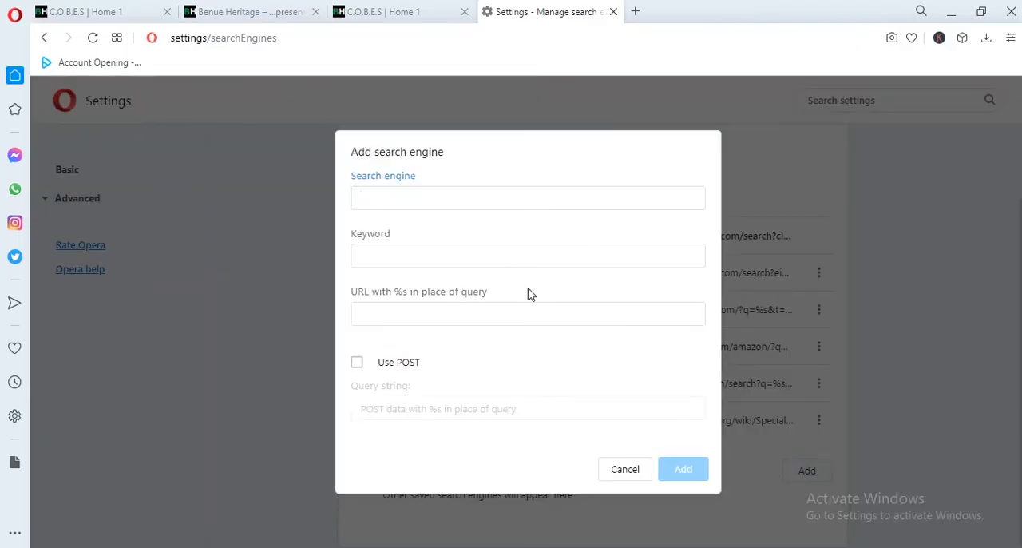
type("Google")
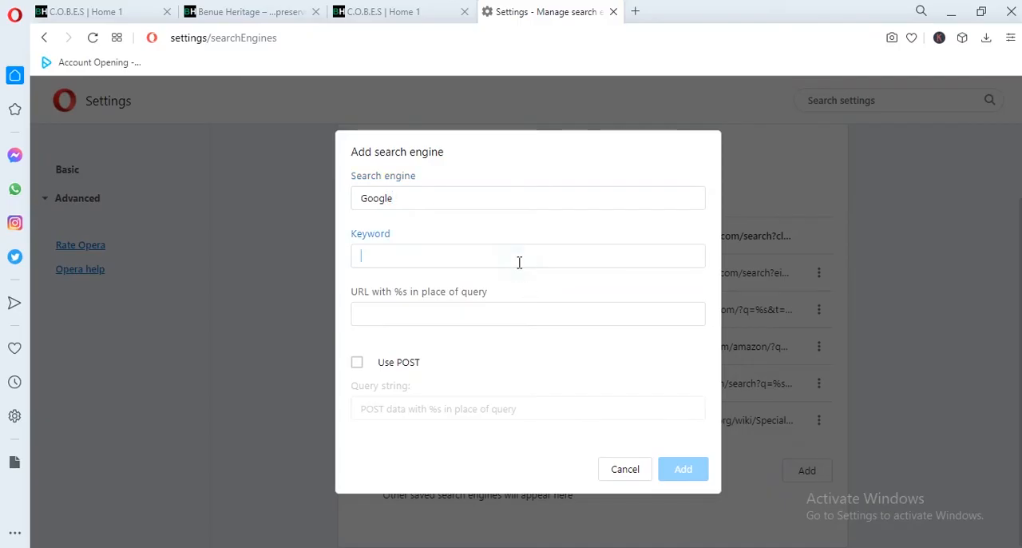
type("gogg")
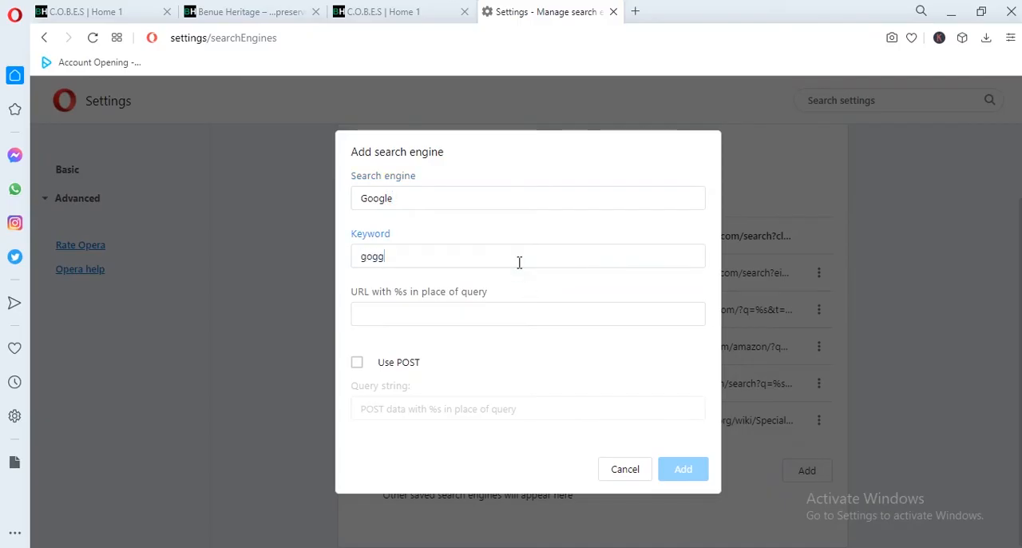
key("Backspace")
type("ogl")
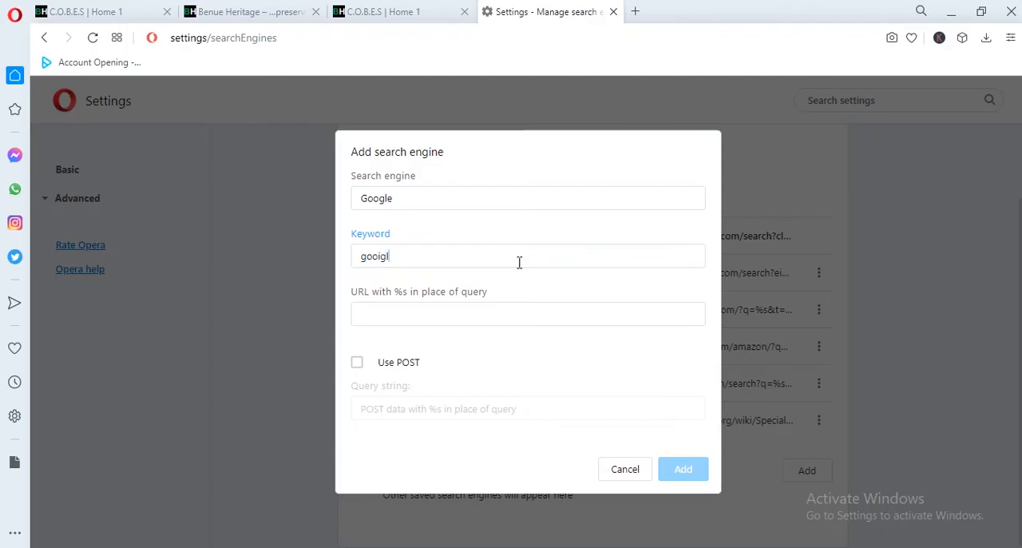
key("Backspace")
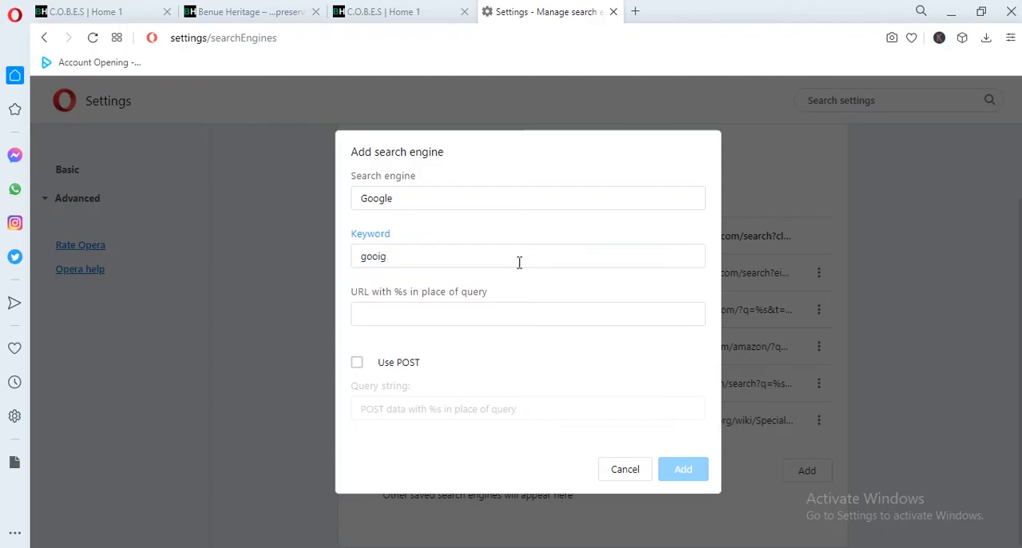
key("Backspace")
type("le")
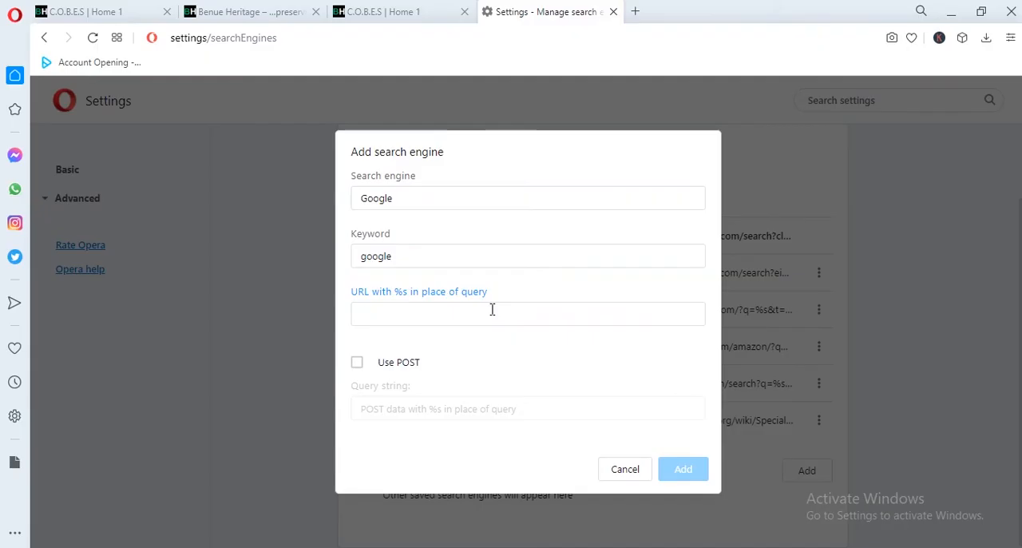
type("hhh")
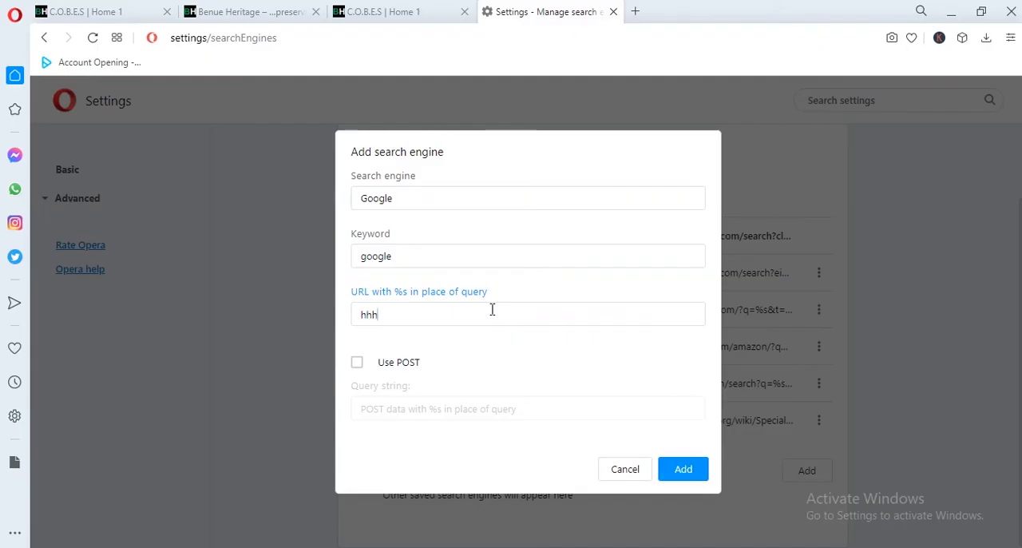
type("https")
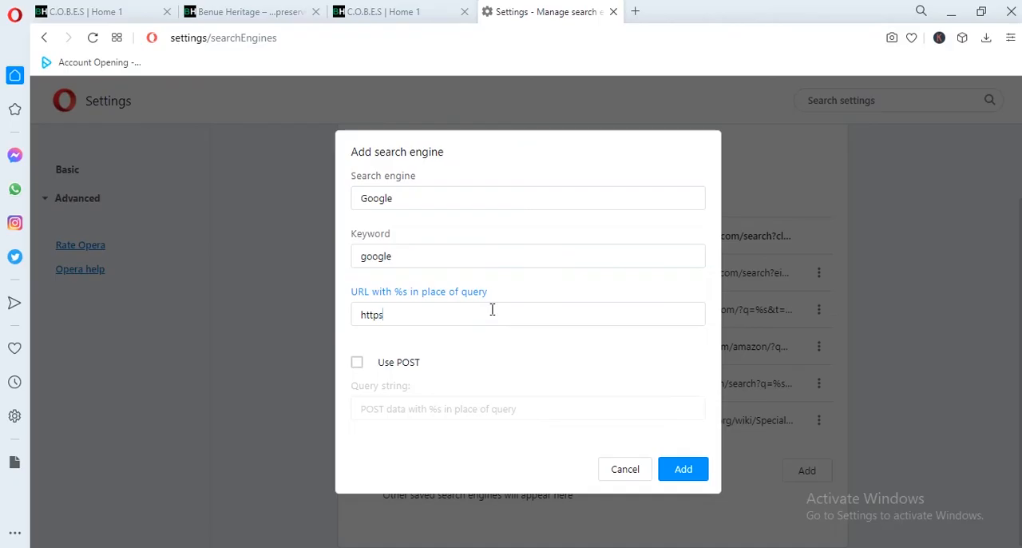
type(":")
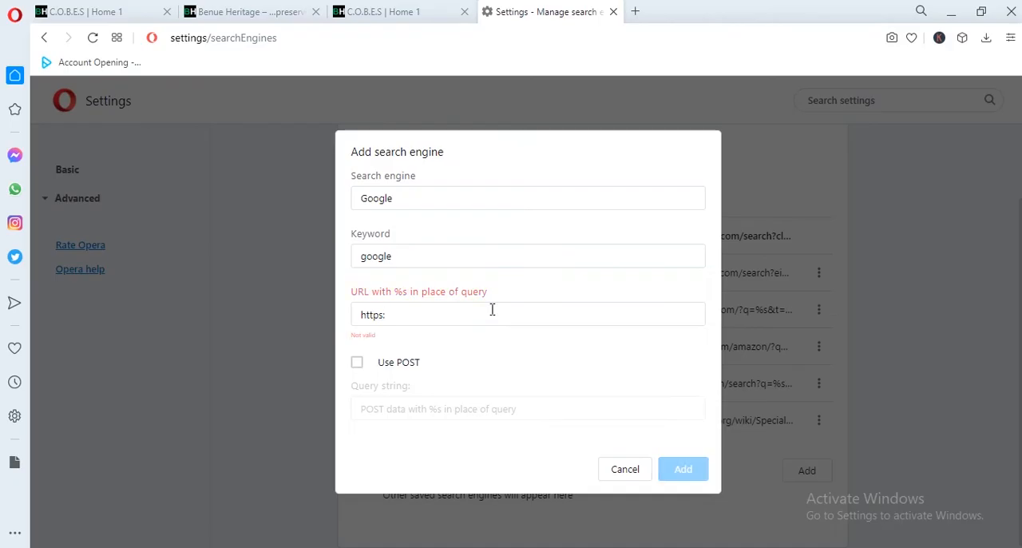
type("//")
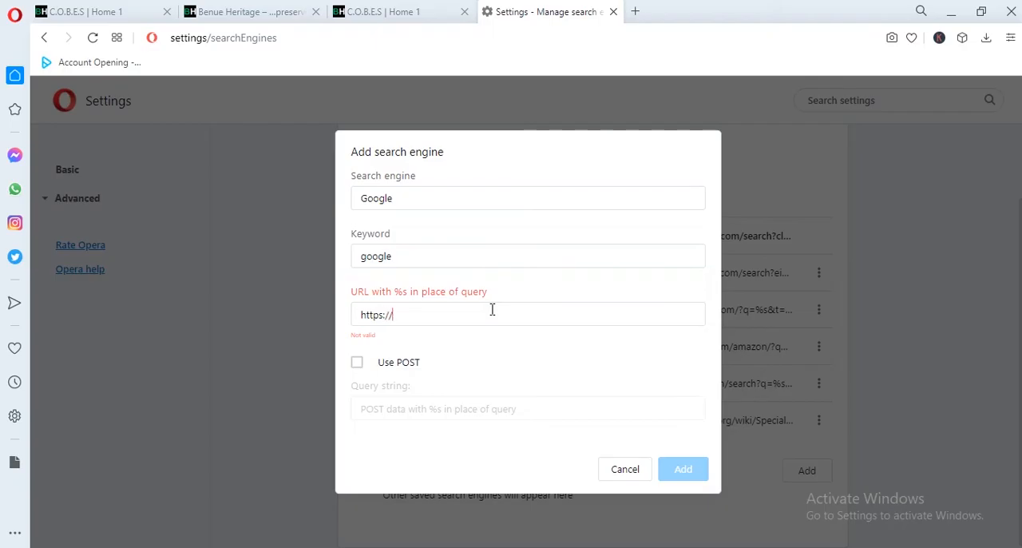
type("googl")
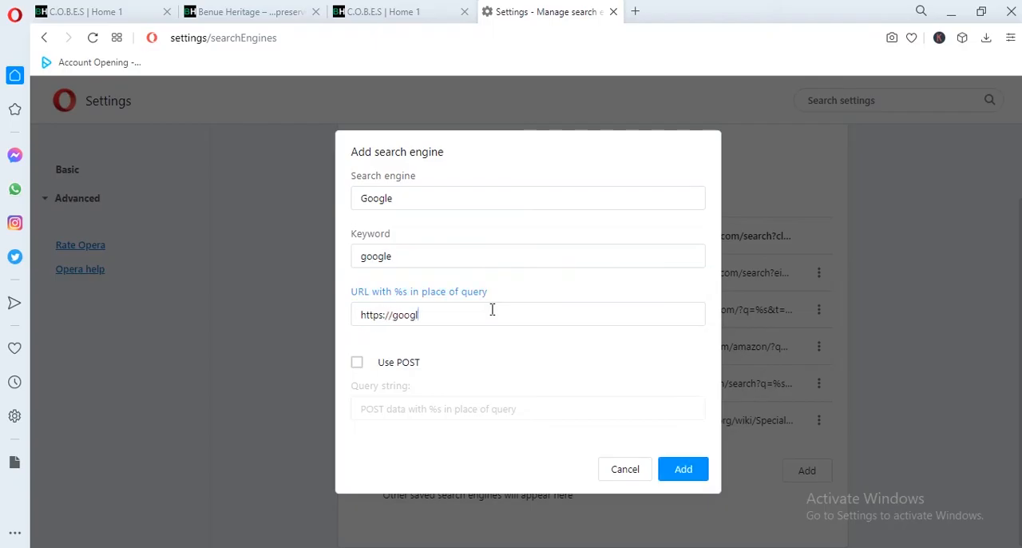
type("e/")
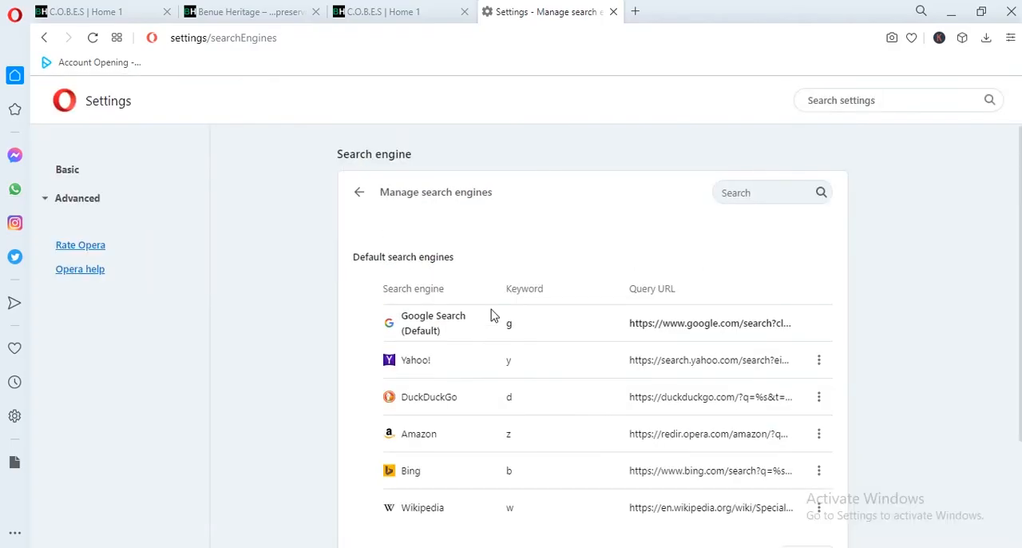
scroll("down", 3)
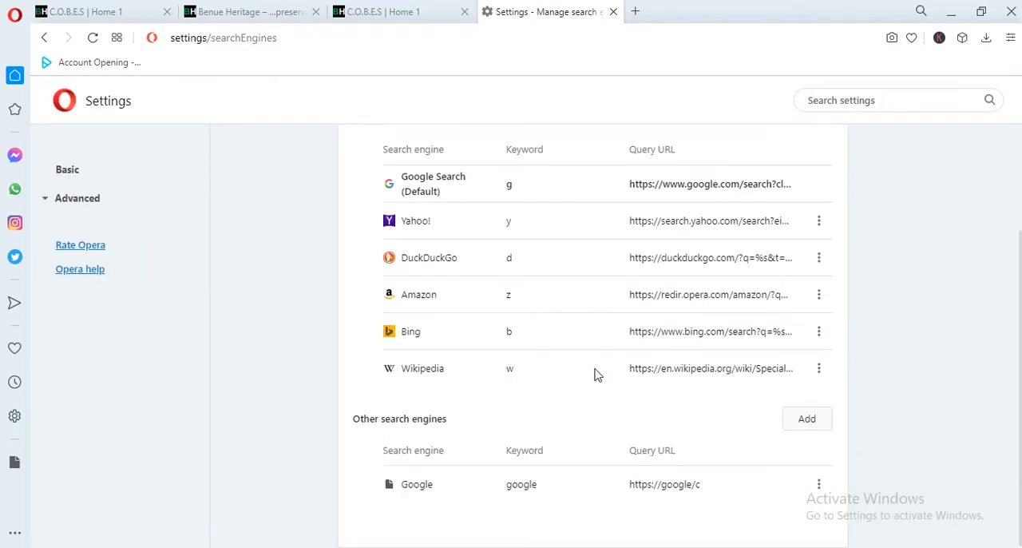
mouse_move(735, 488)
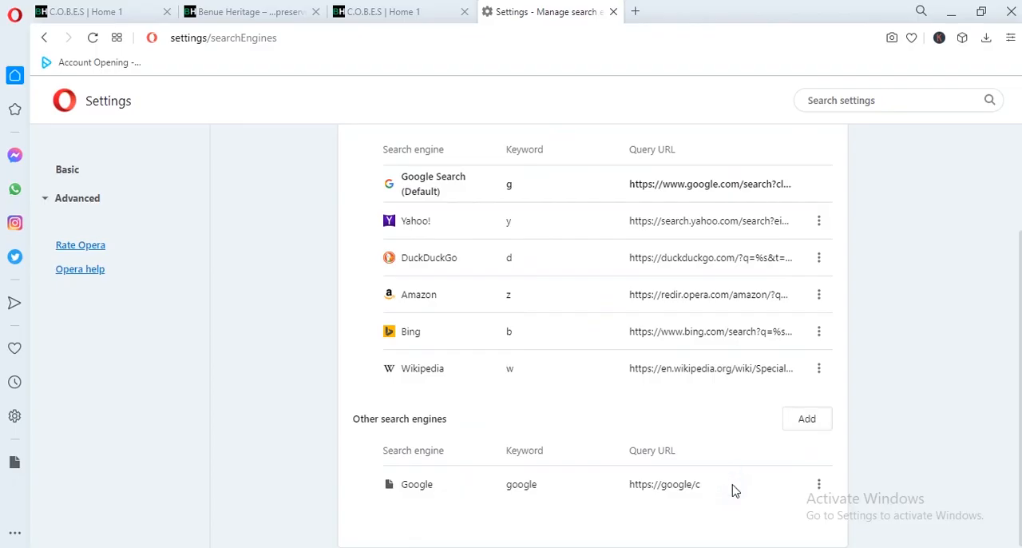
left_click(818, 484)
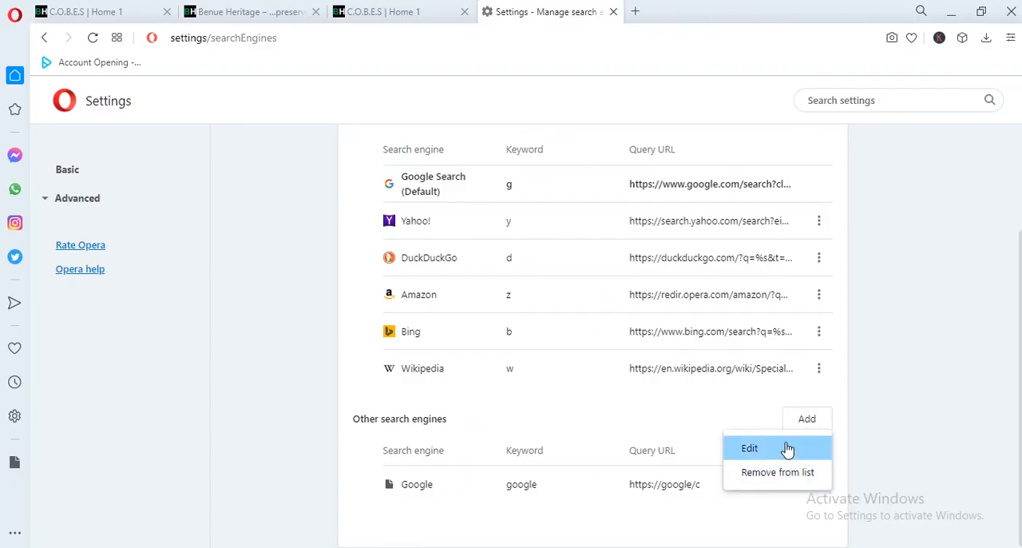
left_click(749, 447)
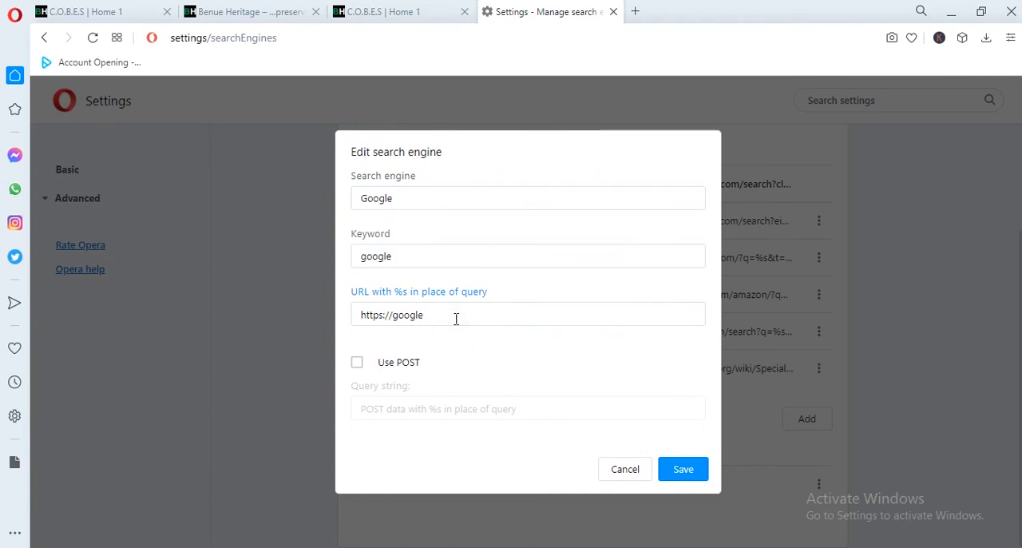
type("c")
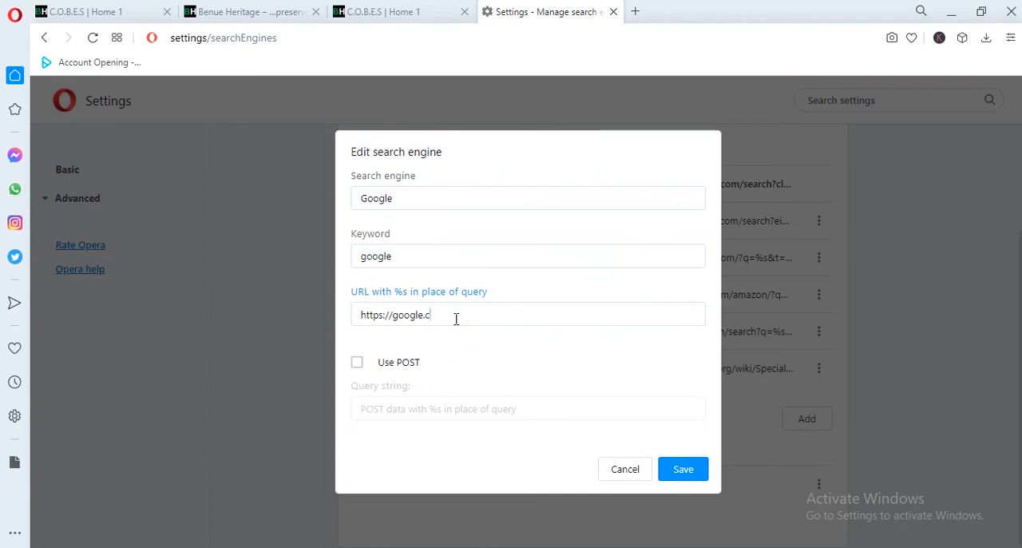
type("om")
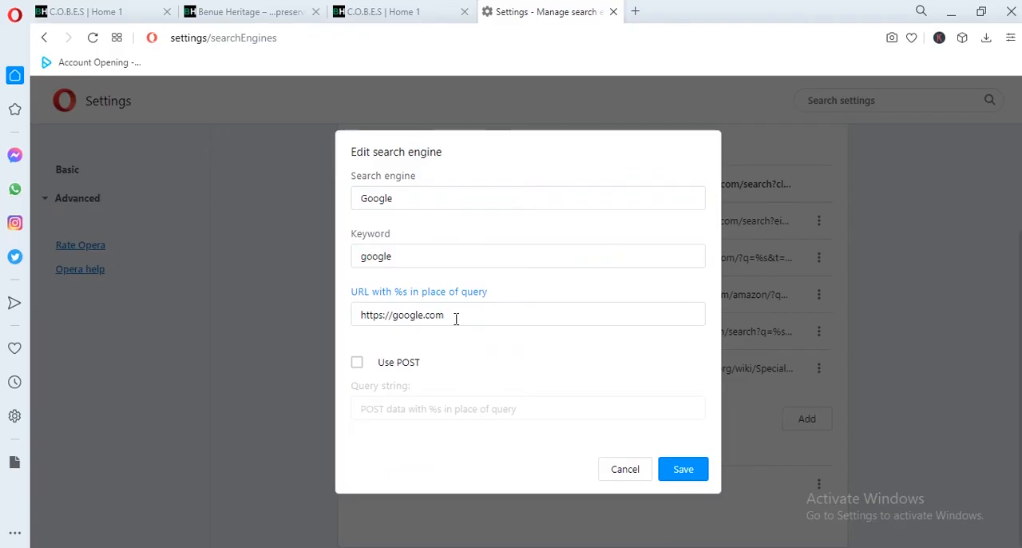
type("/")
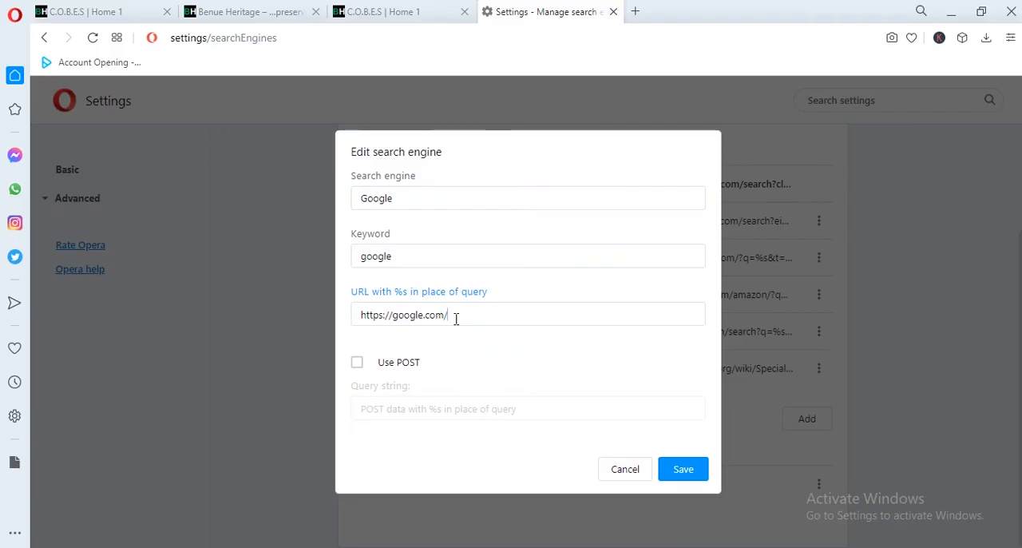
mouse_move(555, 487)
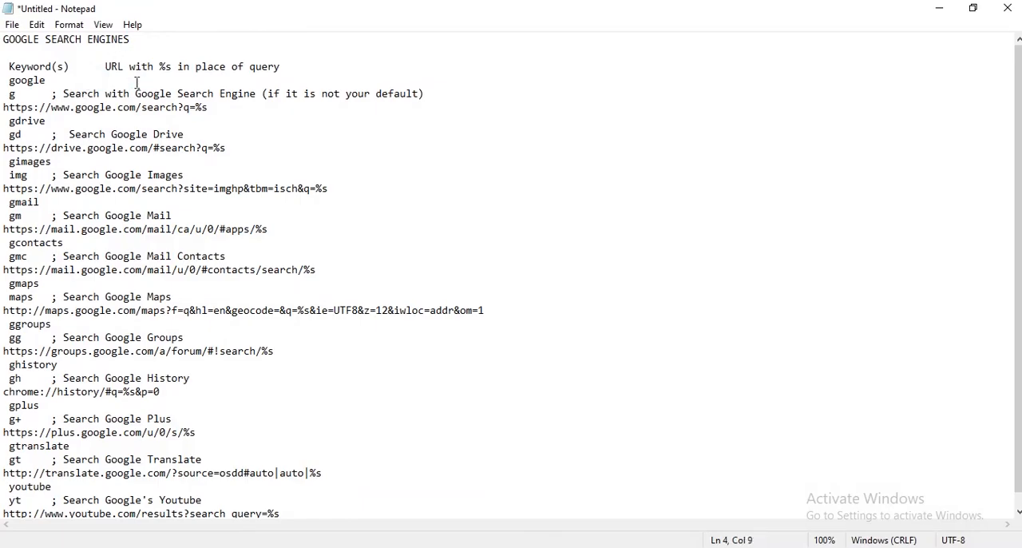
mouse_move(361, 289)
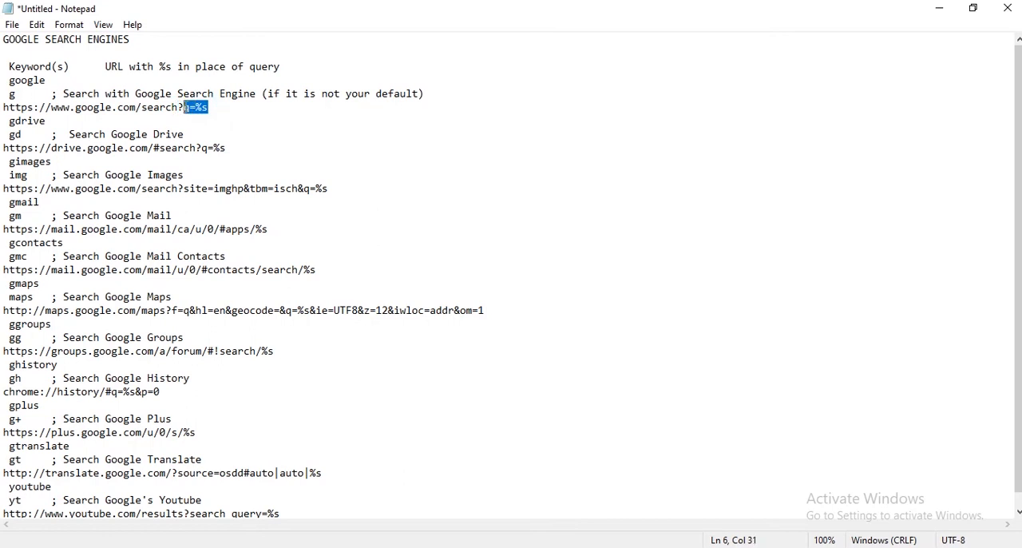
Bring up copy options for the q=%s text in the Notepad notes
right_click(191, 107)
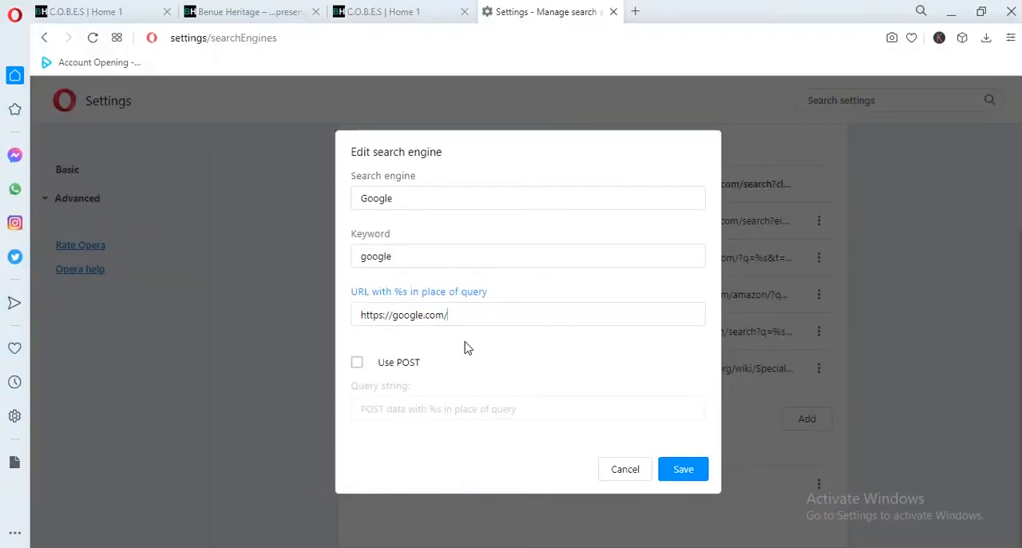
mouse_move(460, 337)
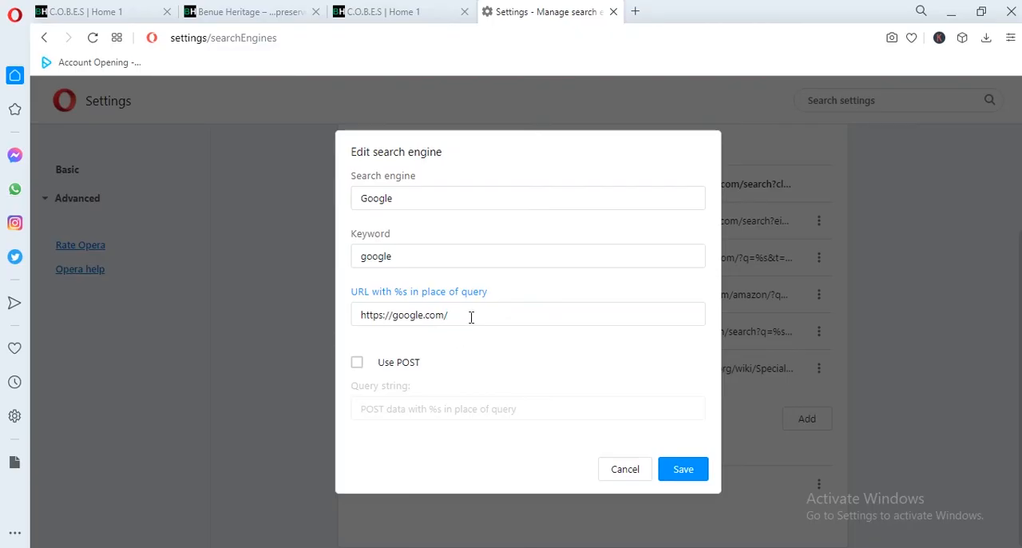
type("?q=%s")
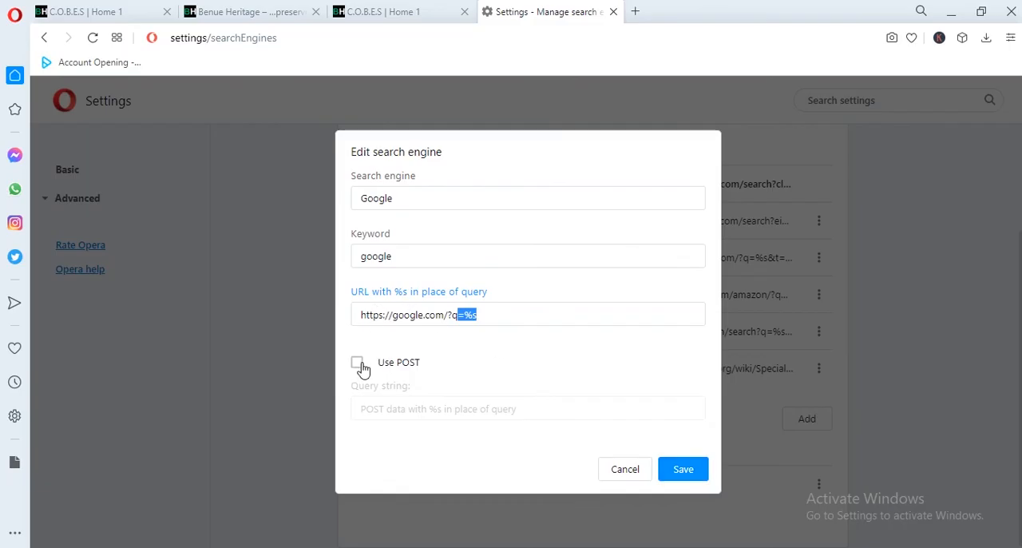
left_click(358, 361)
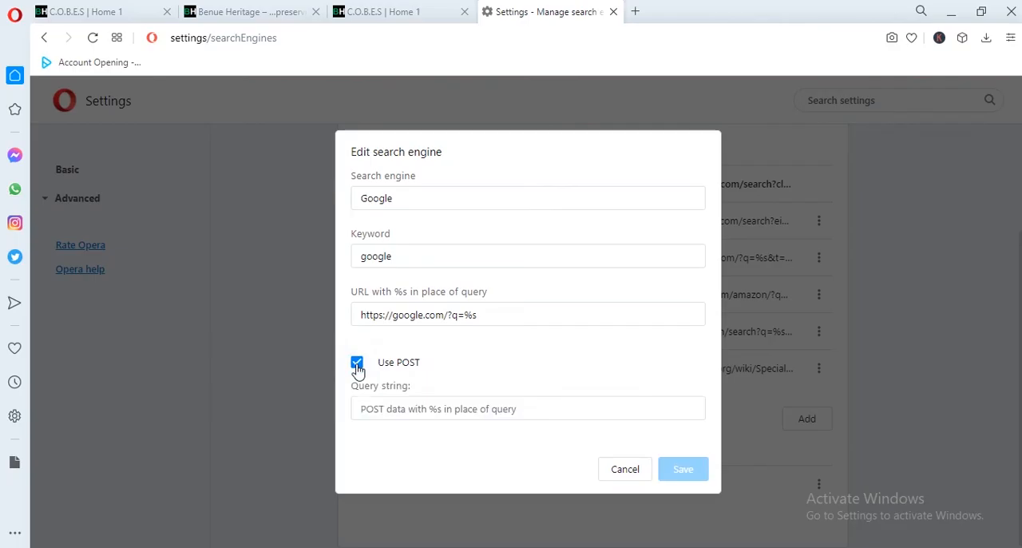
left_click(357, 361)
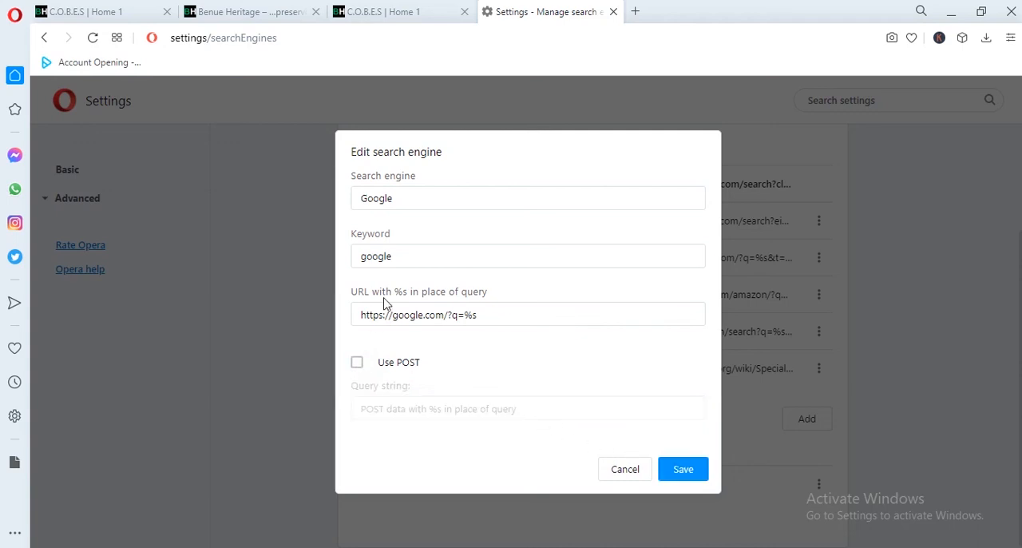
left_click_drag(428, 315, 478, 315)
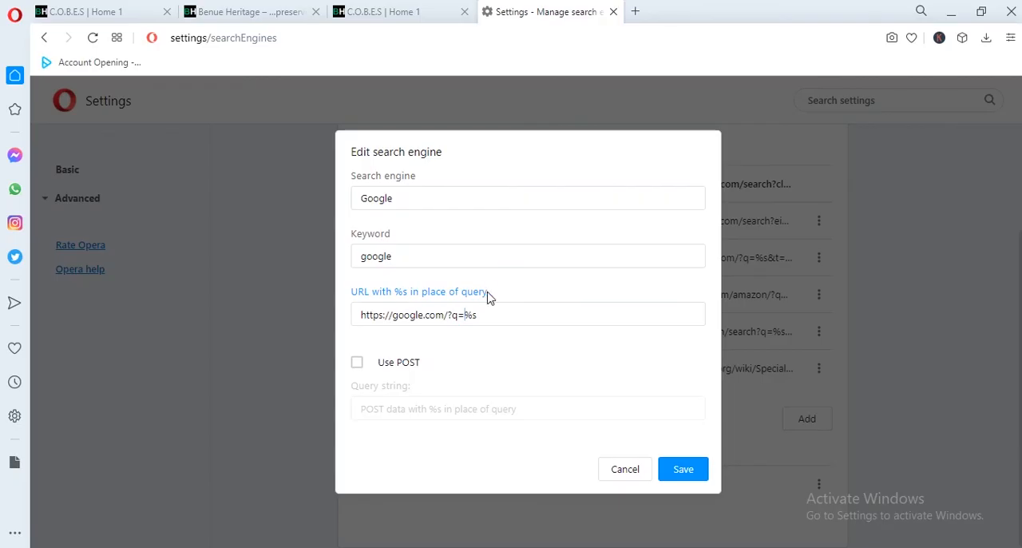
left_click_drag(403, 290, 489, 291)
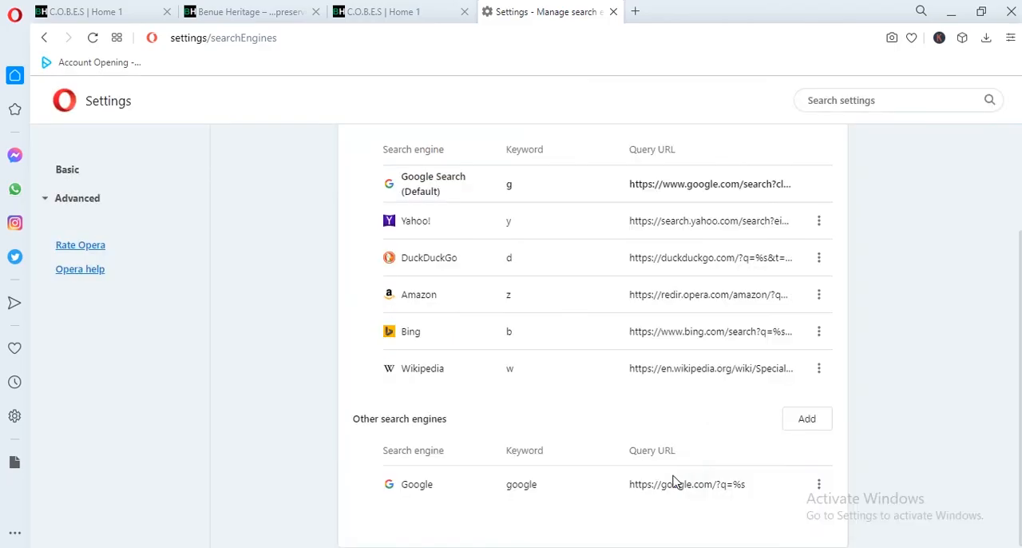
mouse_move(431, 482)
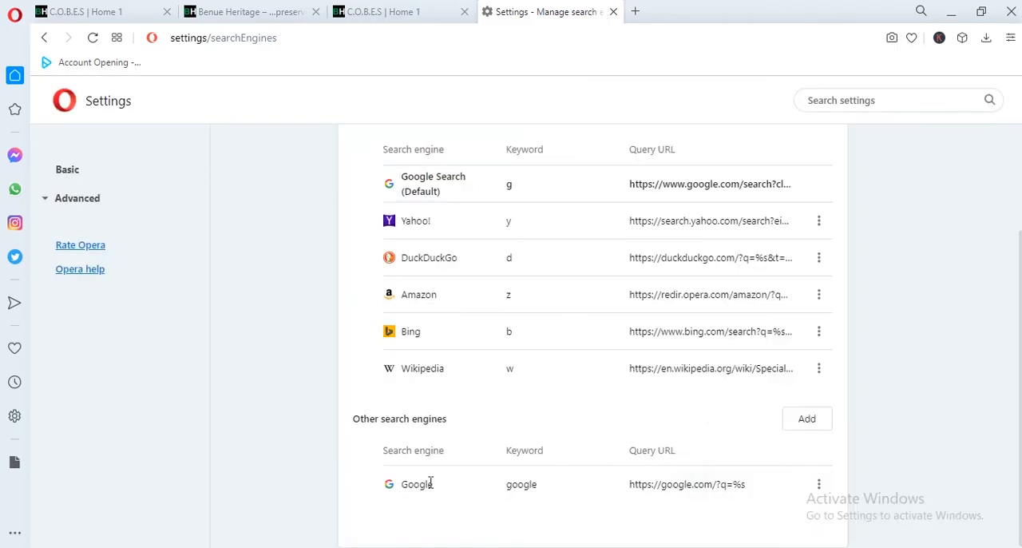
double_click(687, 484)
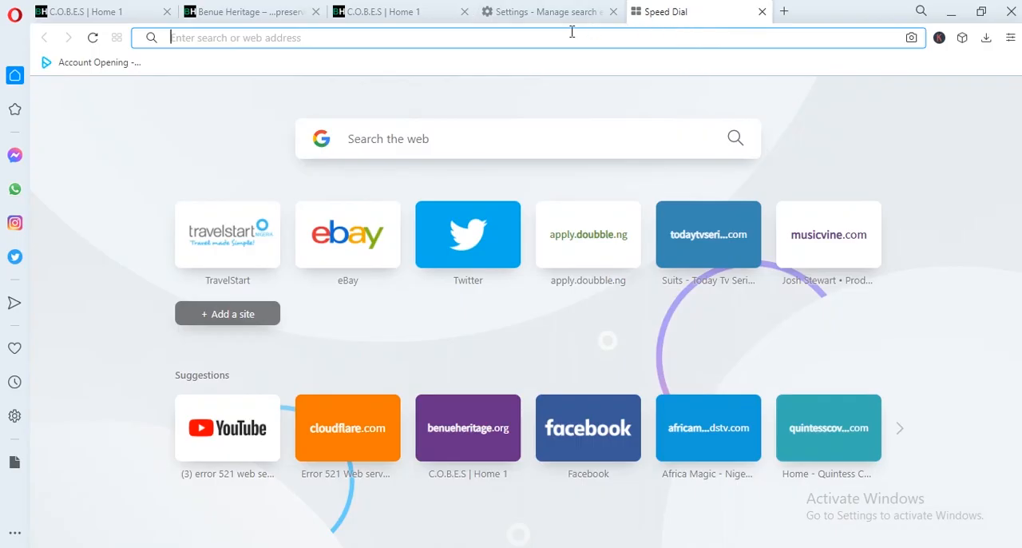
mouse_move(603, 9)
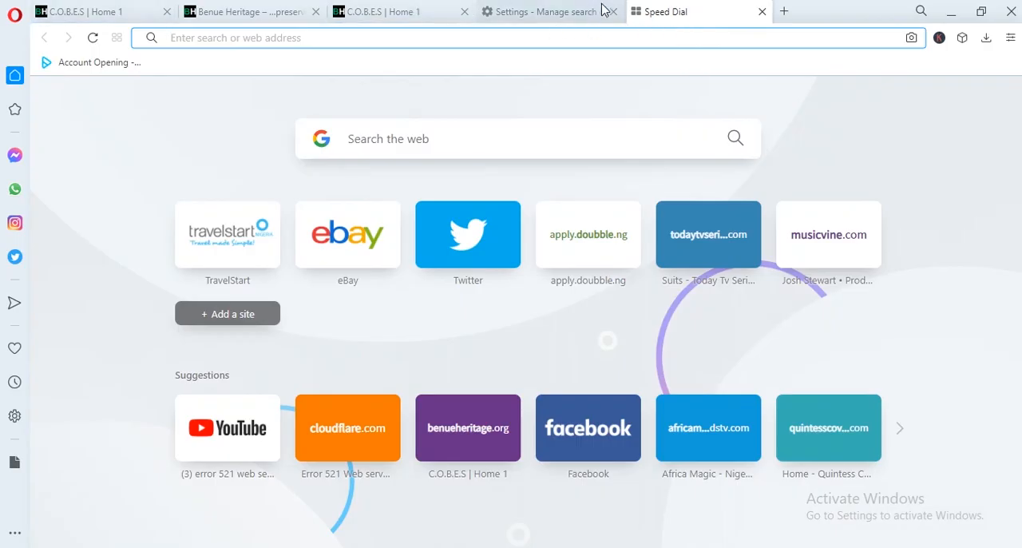
mouse_move(430, 532)
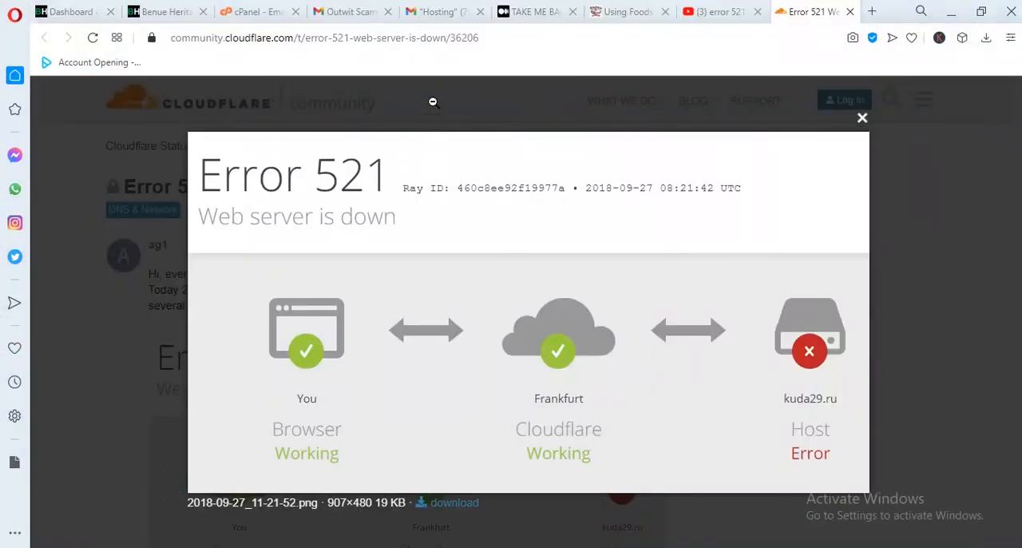
mouse_move(93, 37)
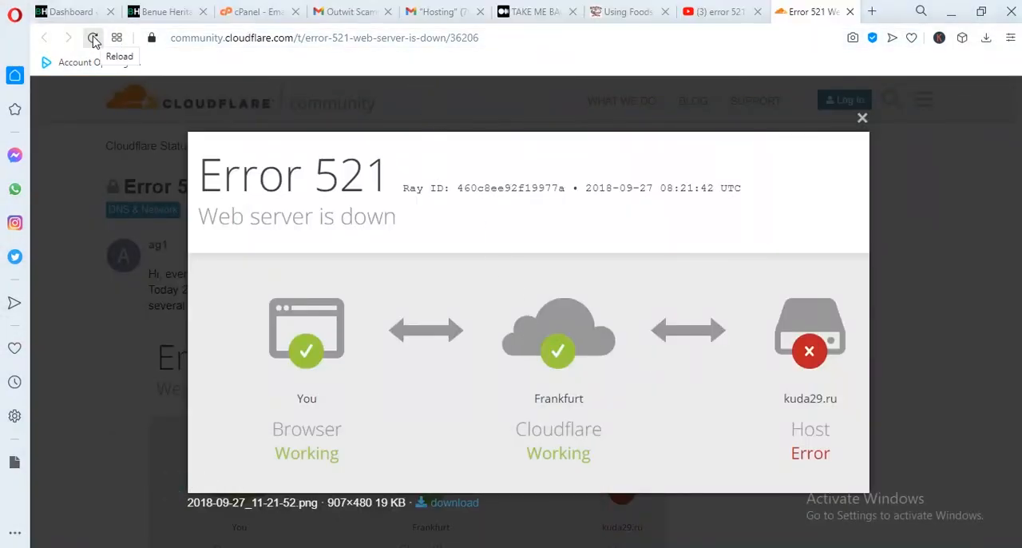
left_click(93, 37)
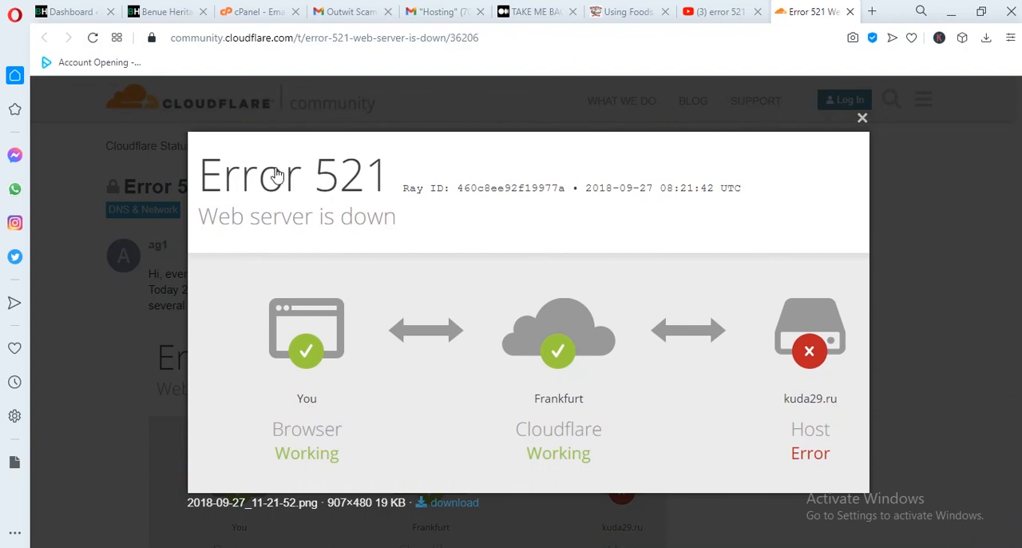
mouse_move(453, 233)
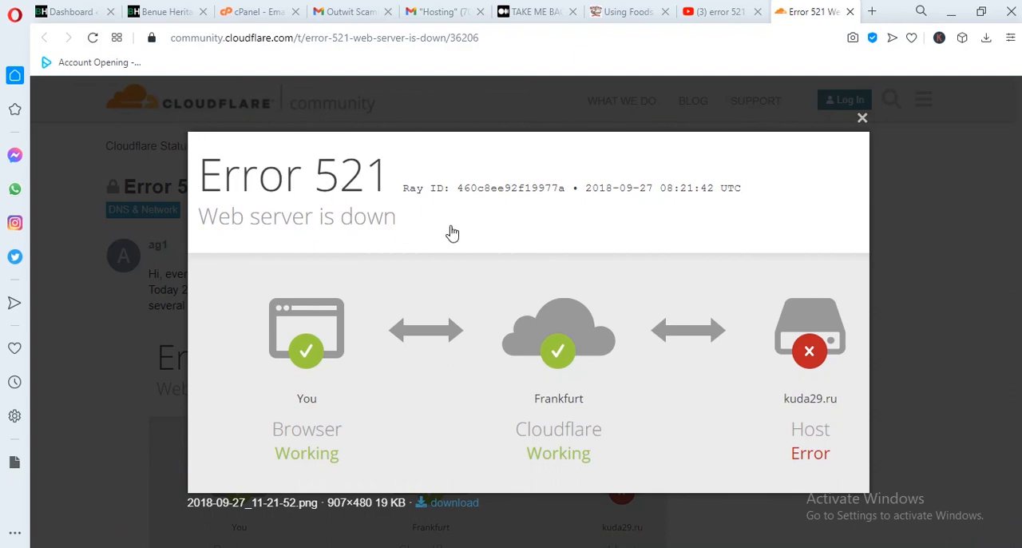
mouse_move(489, 227)
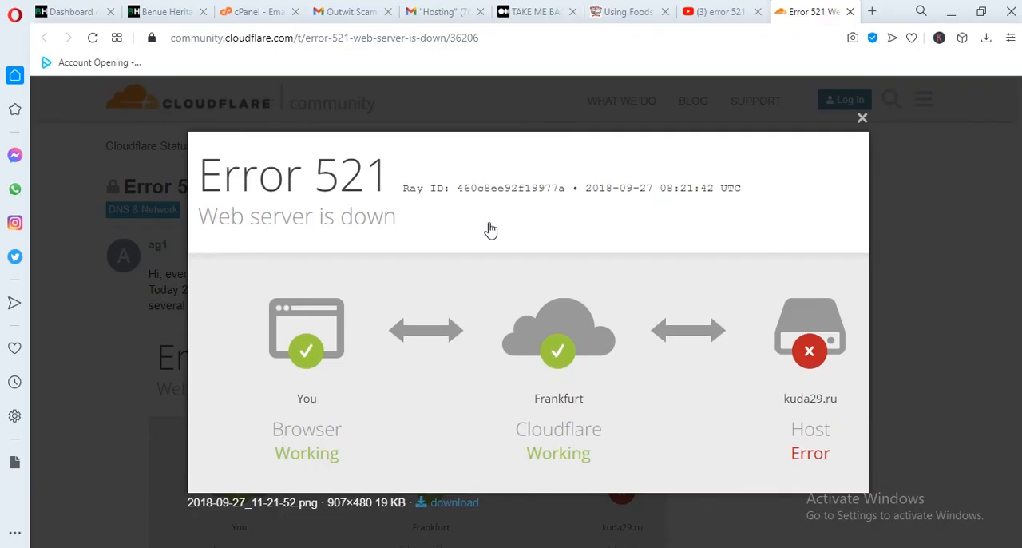
mouse_move(651, 276)
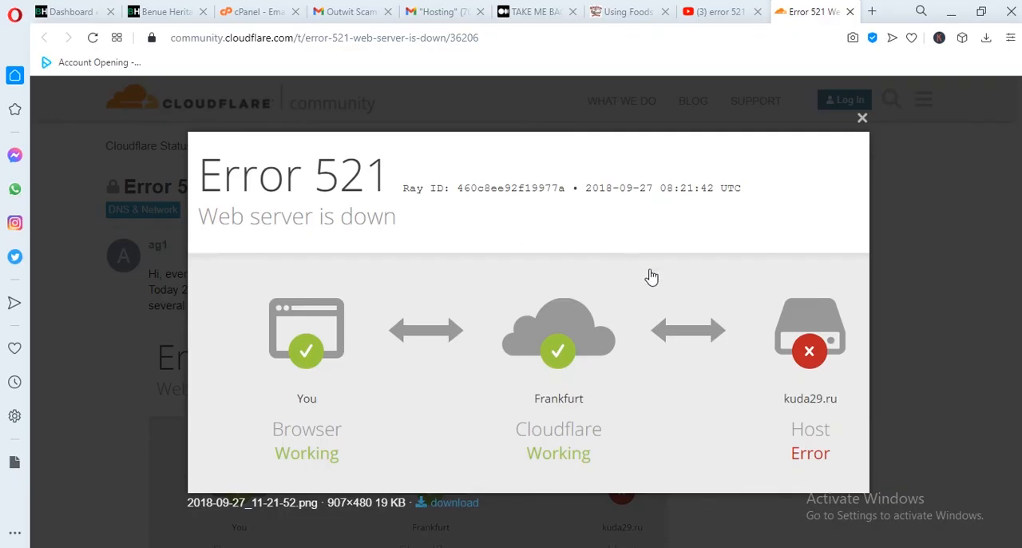
mouse_move(783, 408)
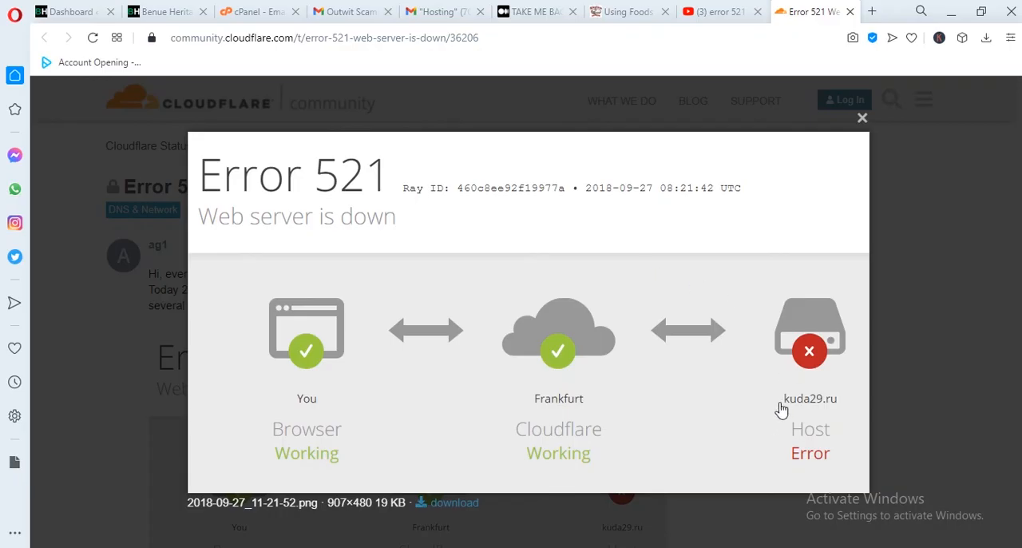
mouse_move(843, 450)
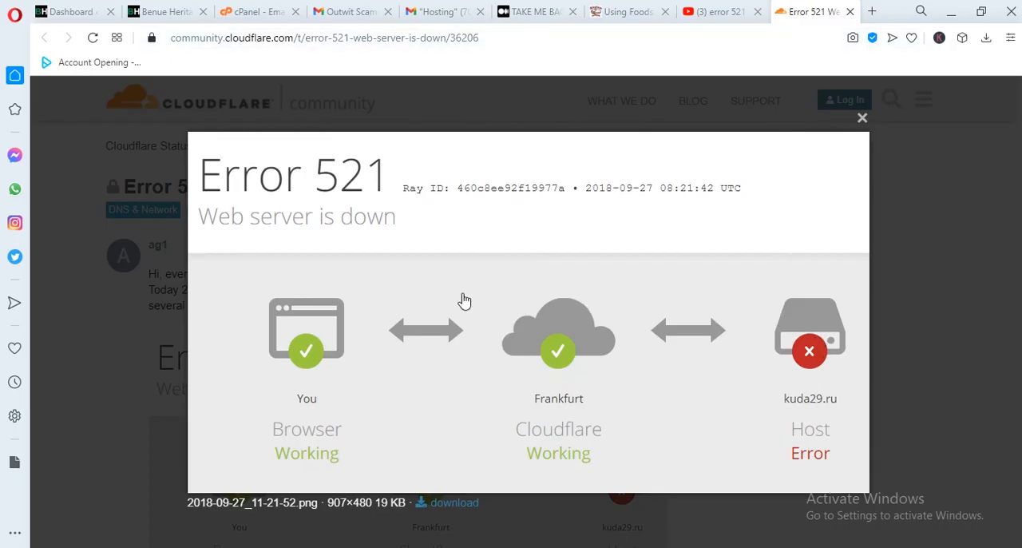
mouse_move(556, 283)
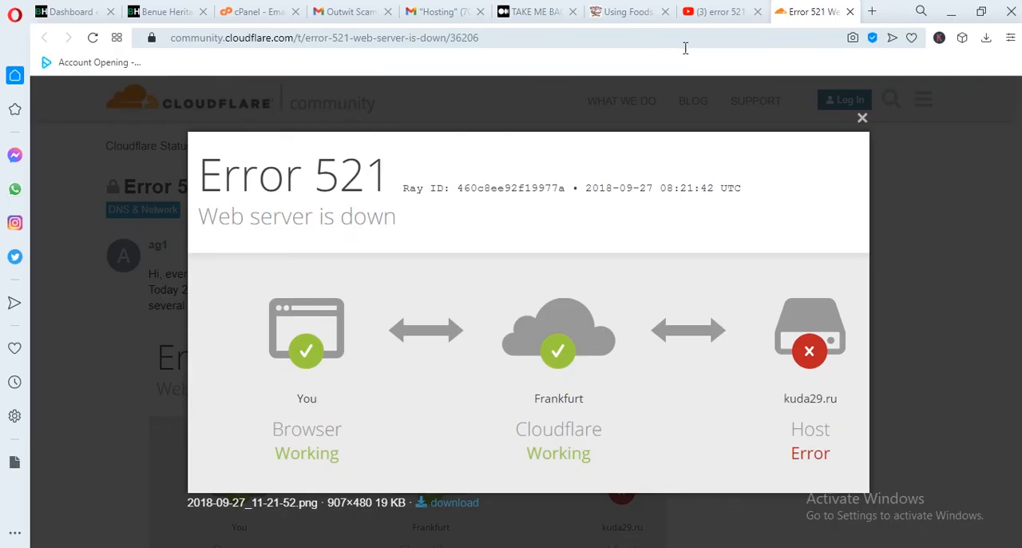
mouse_move(583, 382)
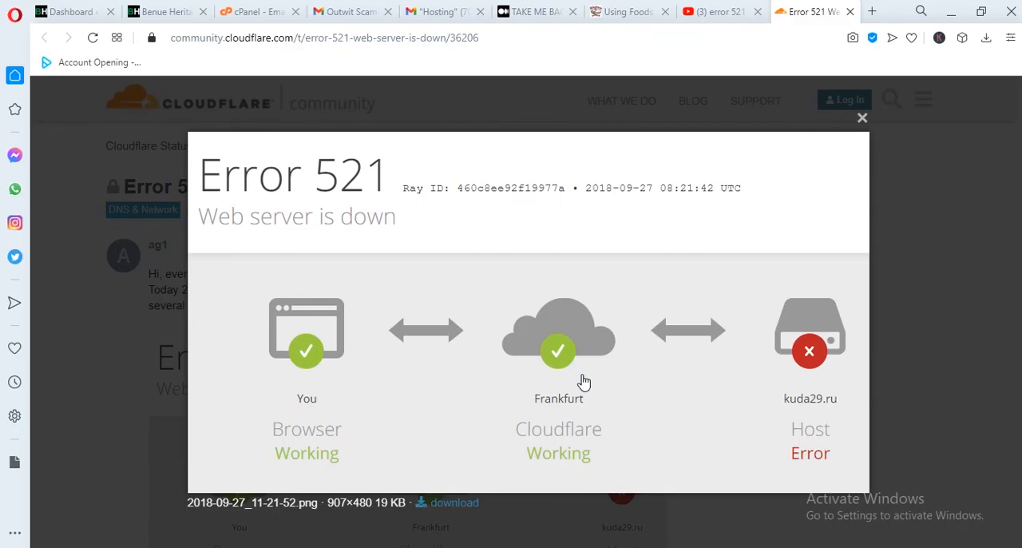
mouse_move(651, 398)
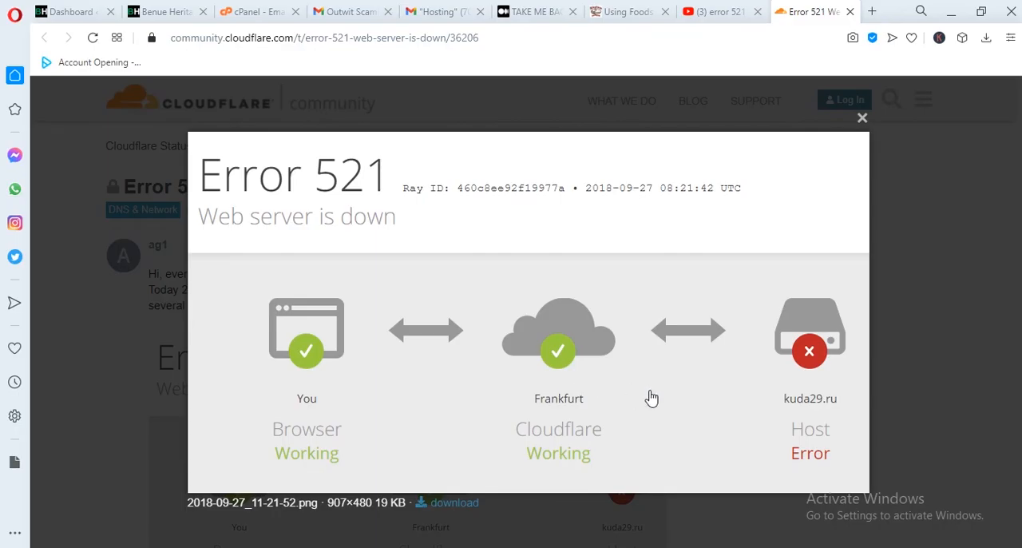